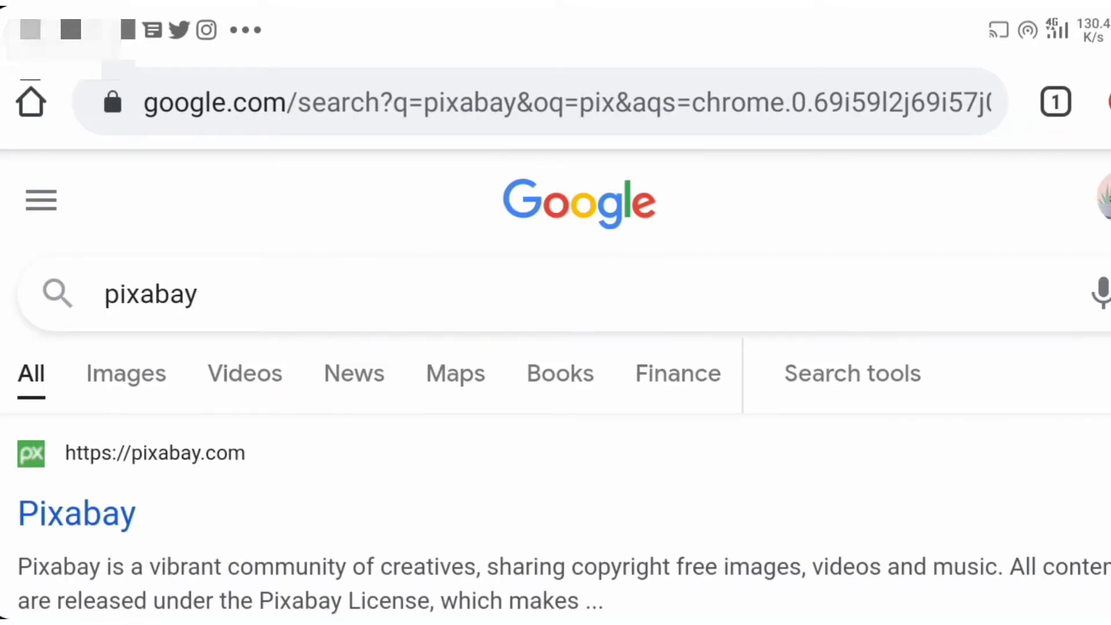
# Search 'pixabay subscribe' and reach the Pixabay 'Subscribe Button Social' green-screen video page
pyautogui.scroll(-3)
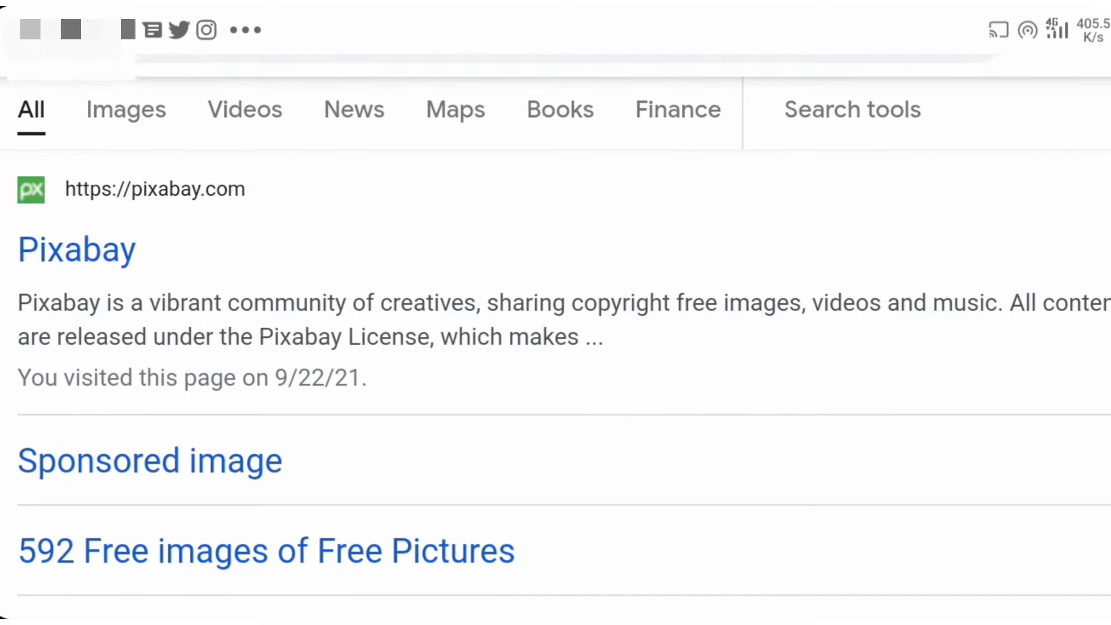
pyautogui.scroll(-3)
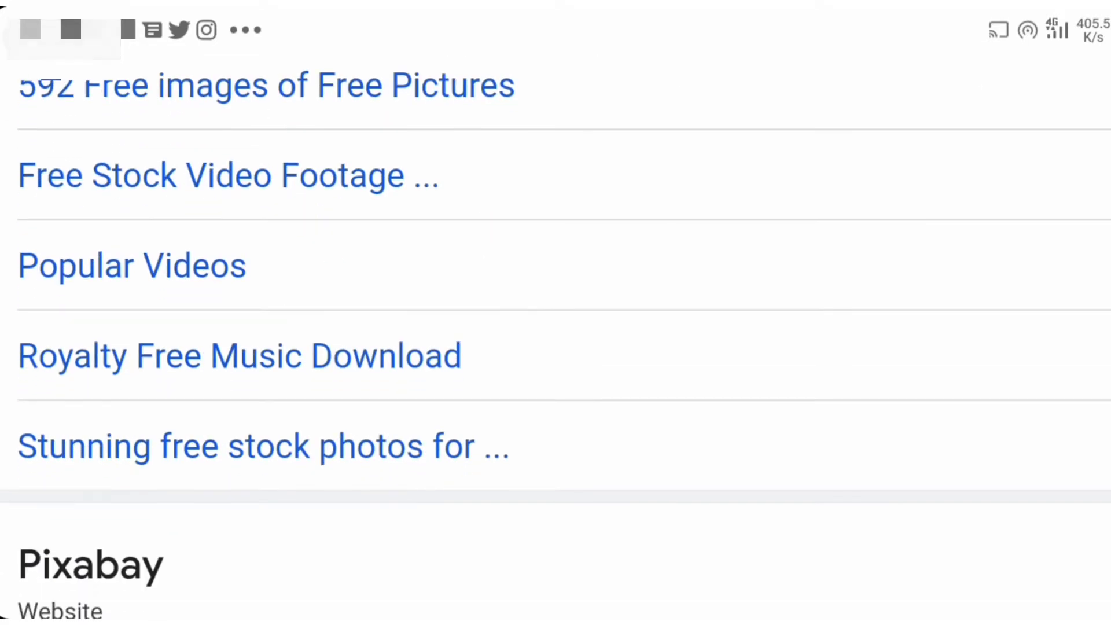
pyautogui.scroll(-3)
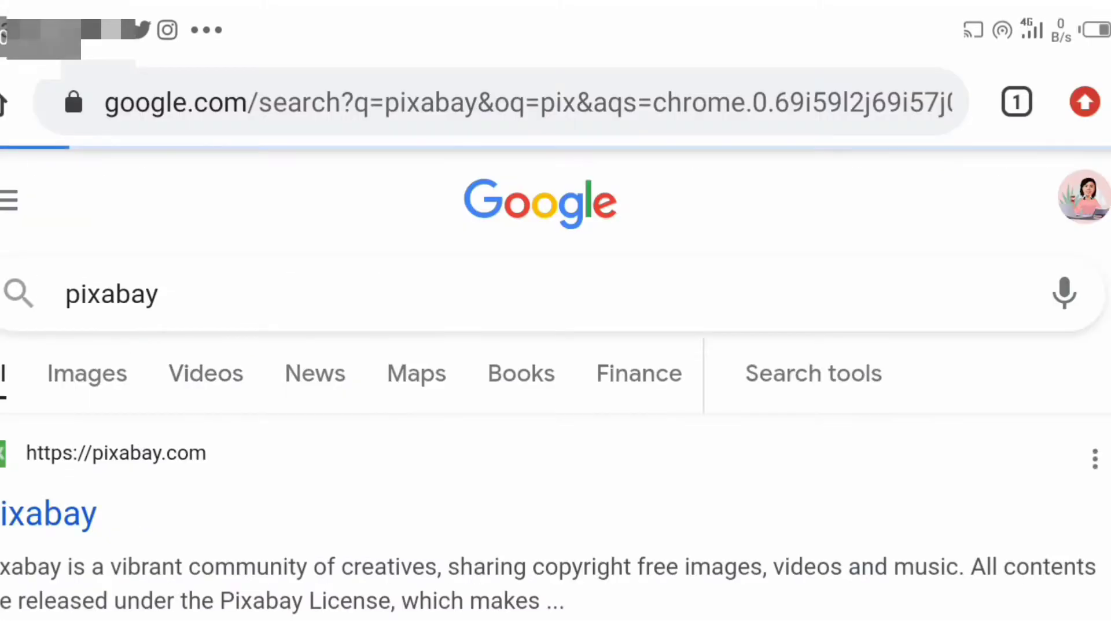
pyautogui.click(206, 374)
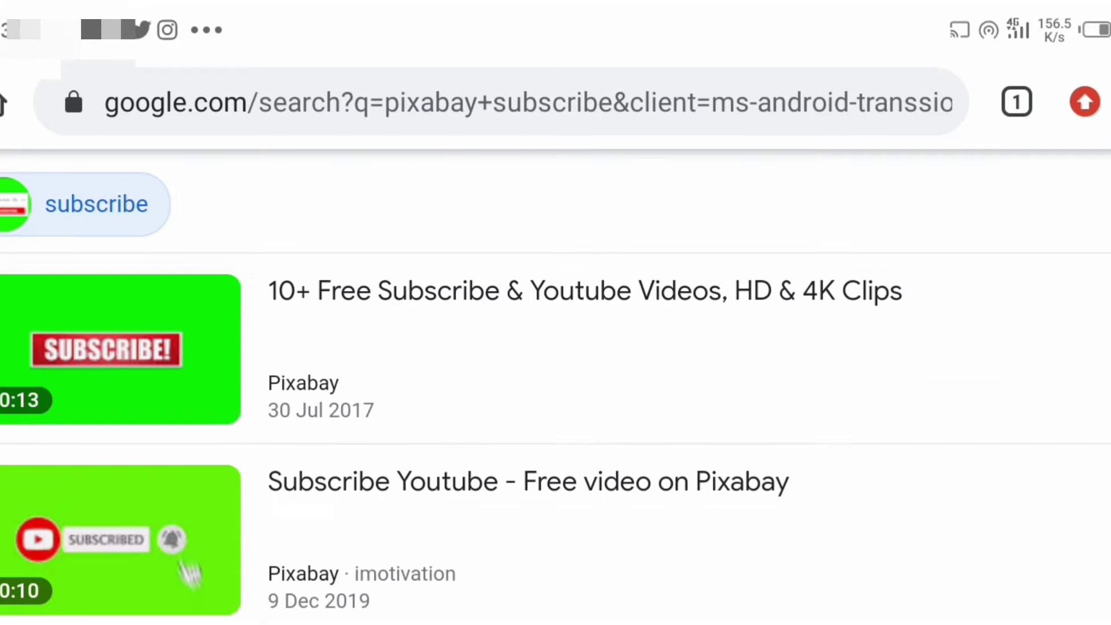
pyautogui.scroll(-3)
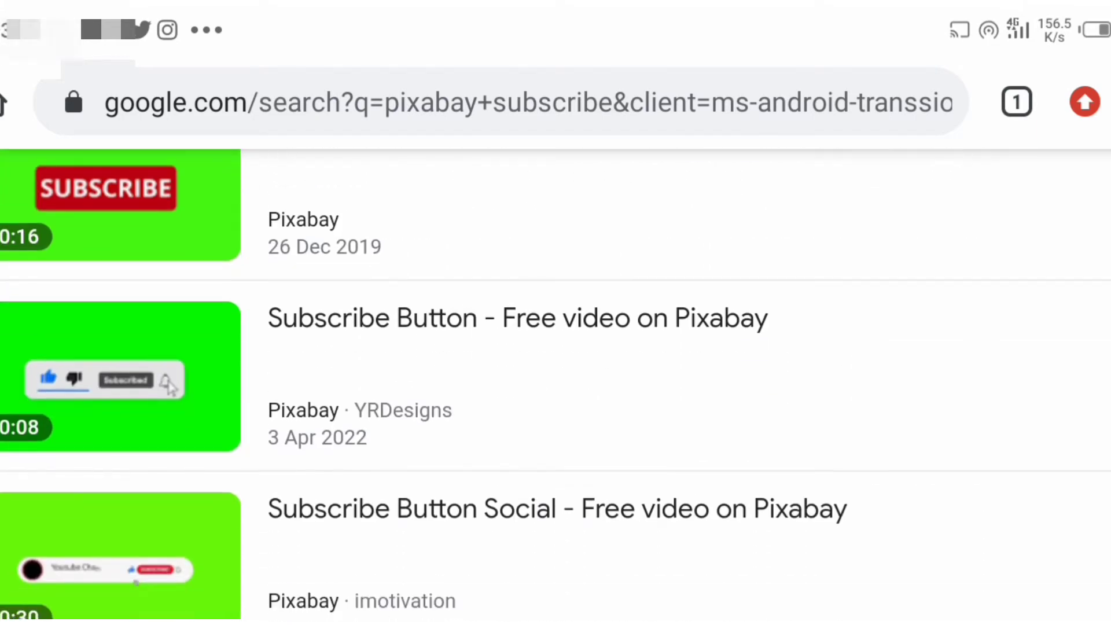
pyautogui.scroll(-3)
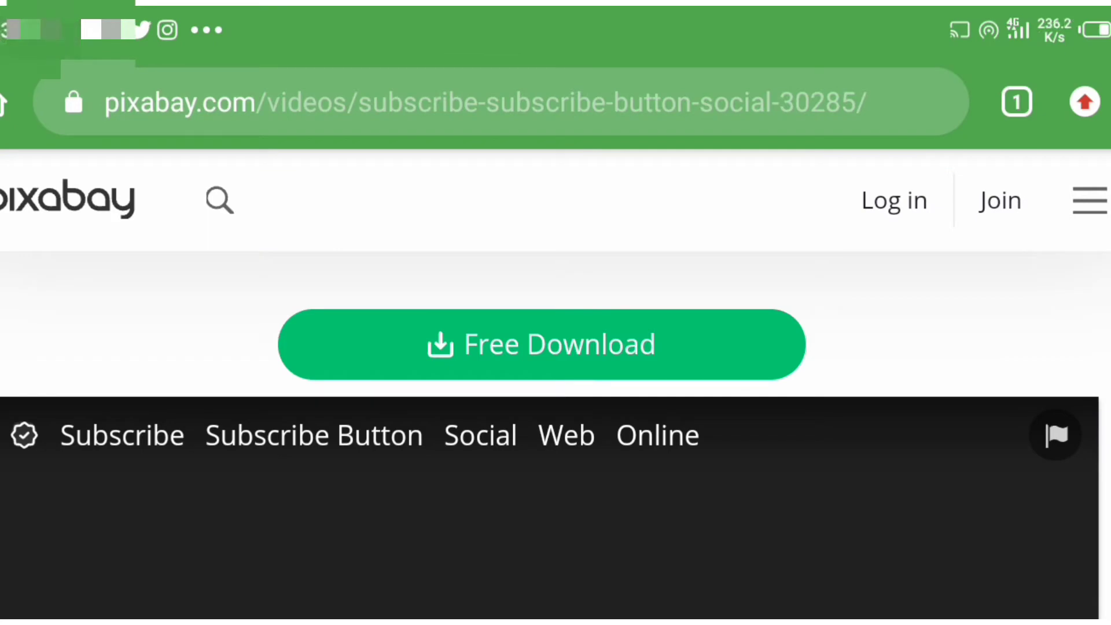
# Download the 3840×2160 MP4 of the subscribe button clip and dismiss the thank-the-author prompt
pyautogui.scroll(-3)
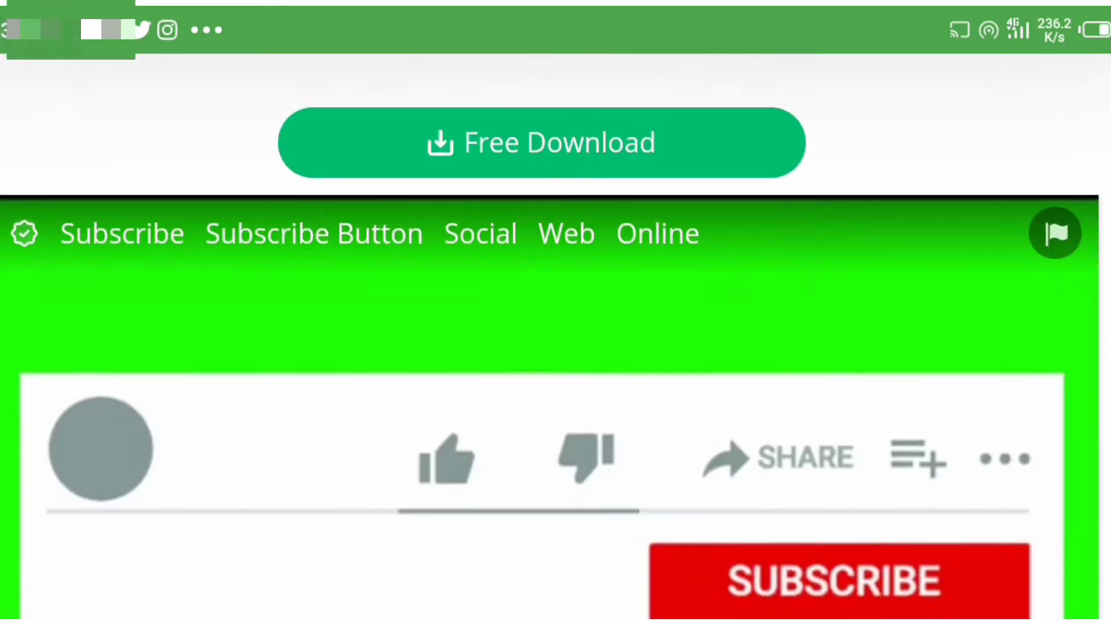
pyautogui.scroll(-3)
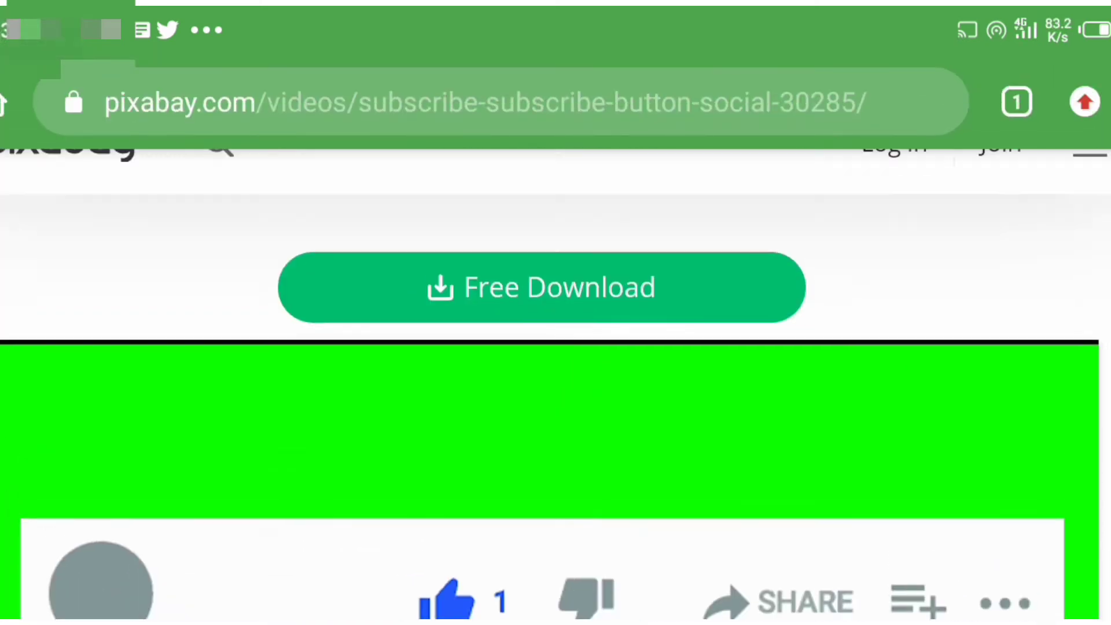
pyautogui.click(540, 287)
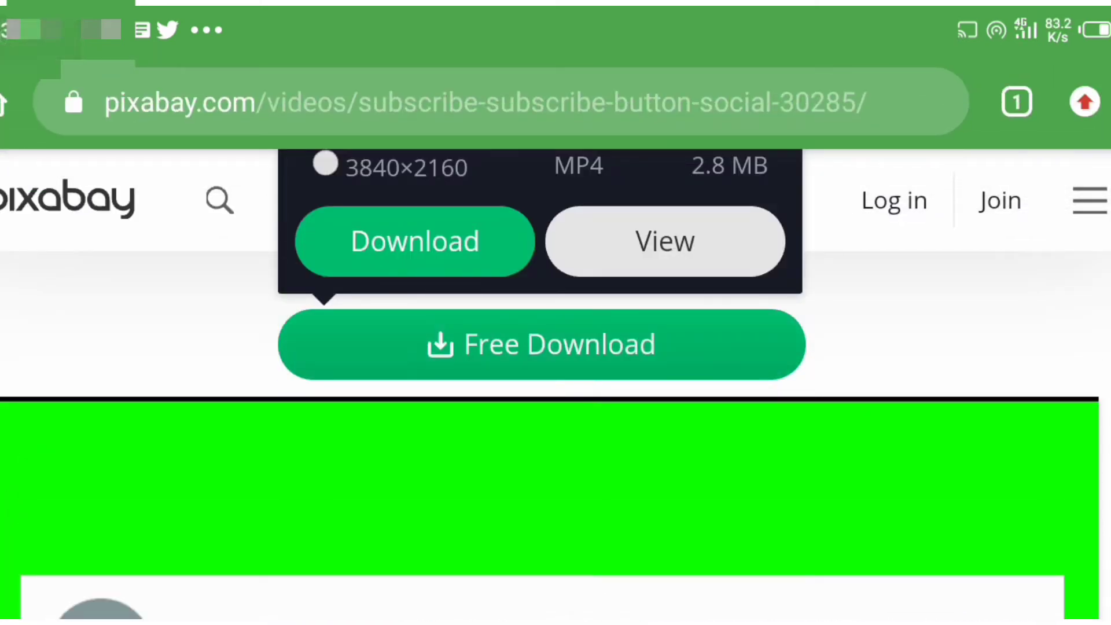
pyautogui.click(414, 241)
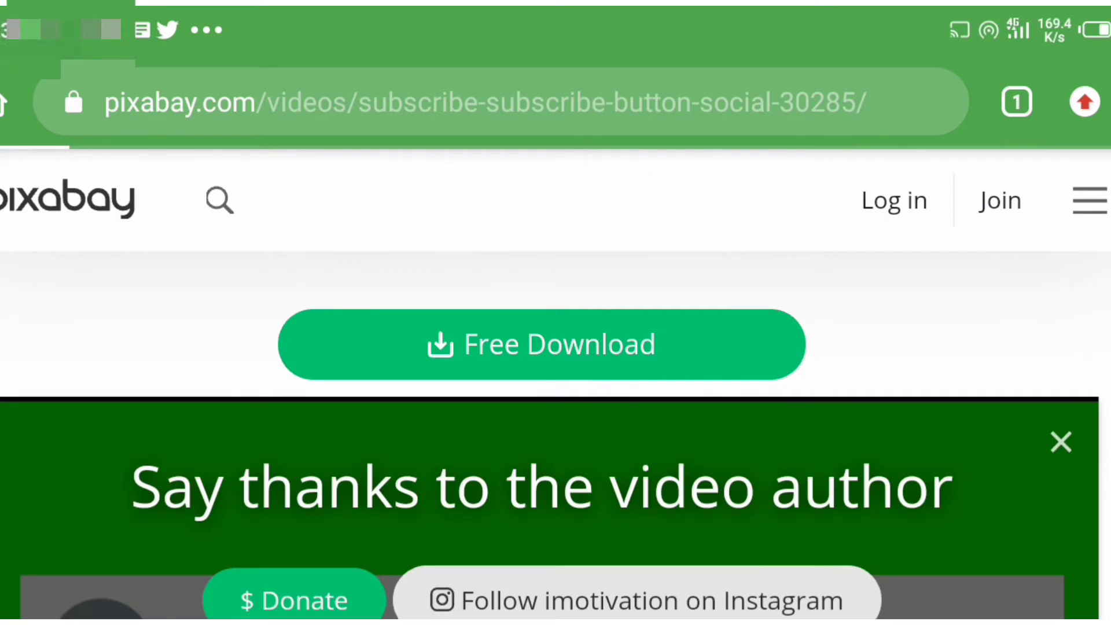
pyautogui.click(540, 344)
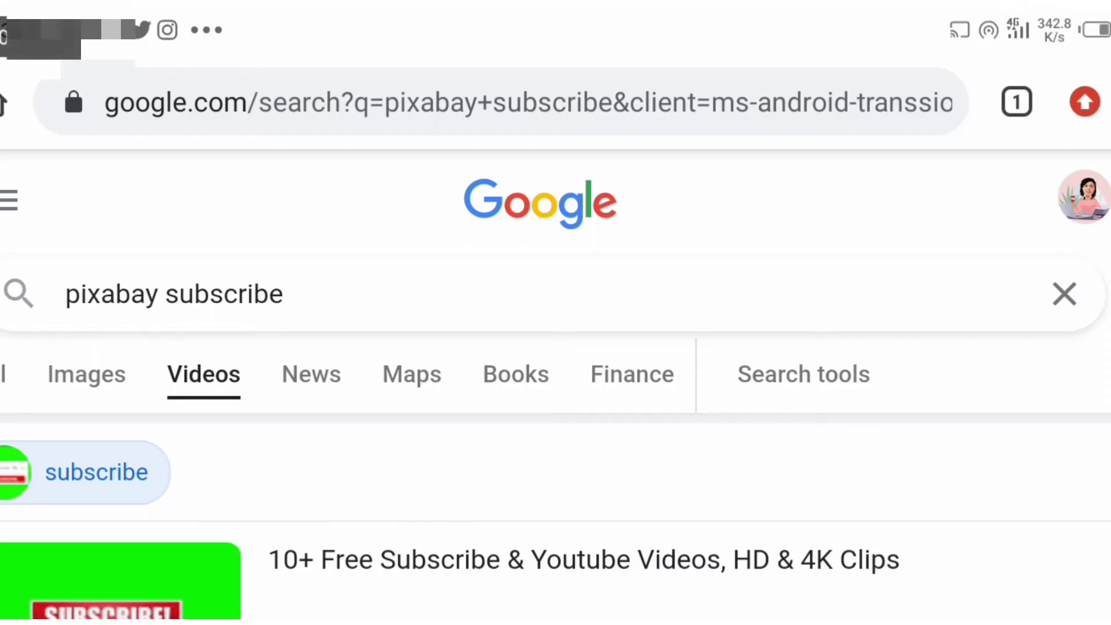
# Scroll the results before clearing the search box for a new query
pyautogui.scroll(-3)
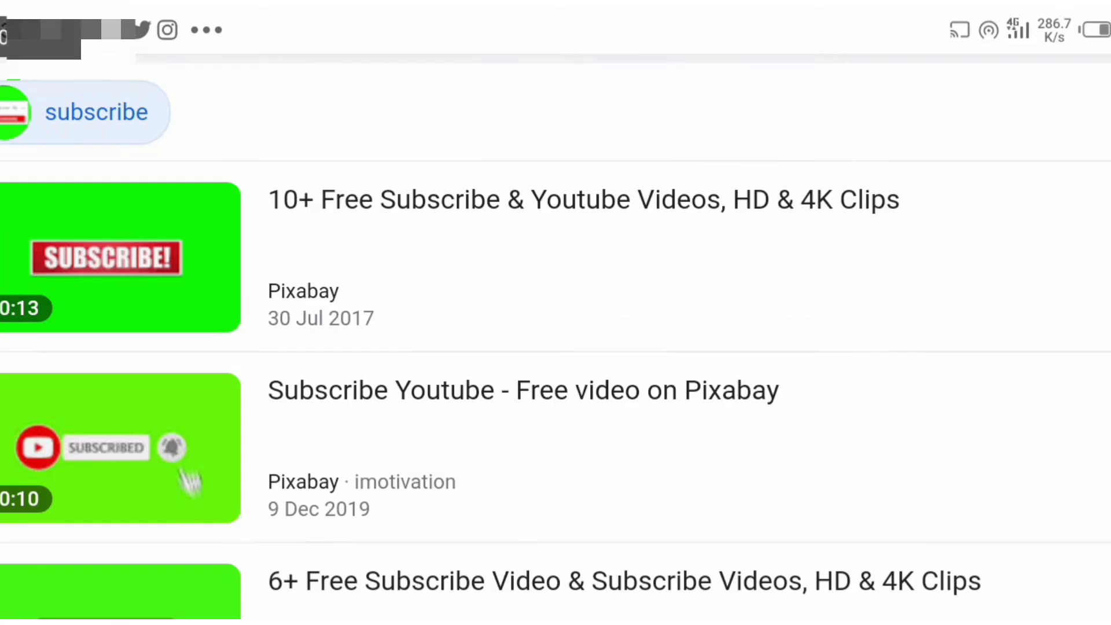
pyautogui.scroll(-3)
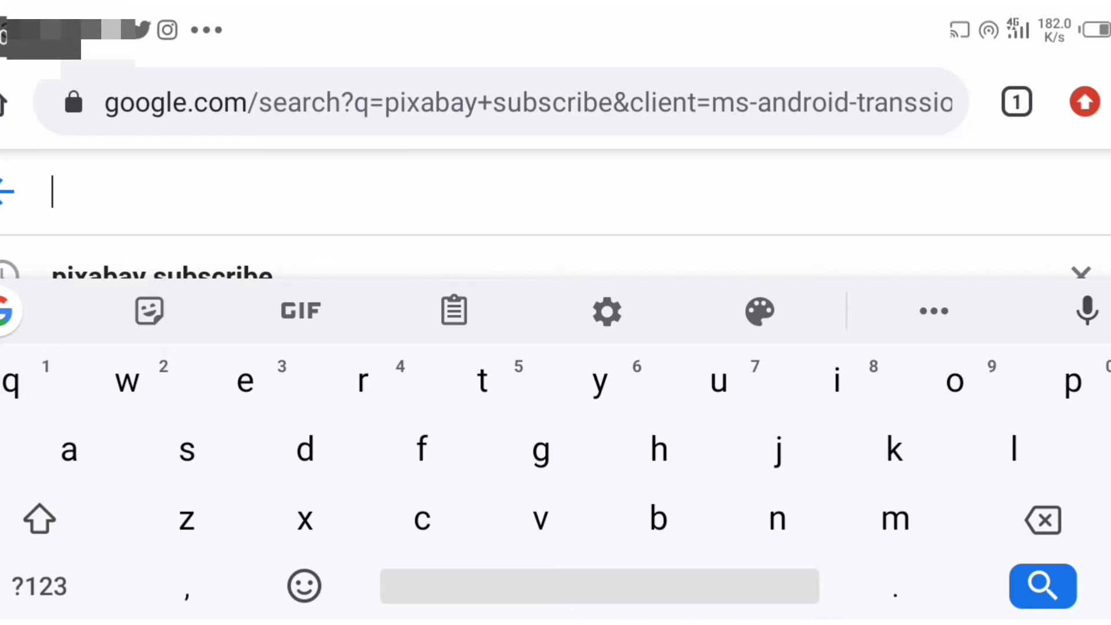
# Search for 'funny videos' and browse the results
pyautogui.write('funny')
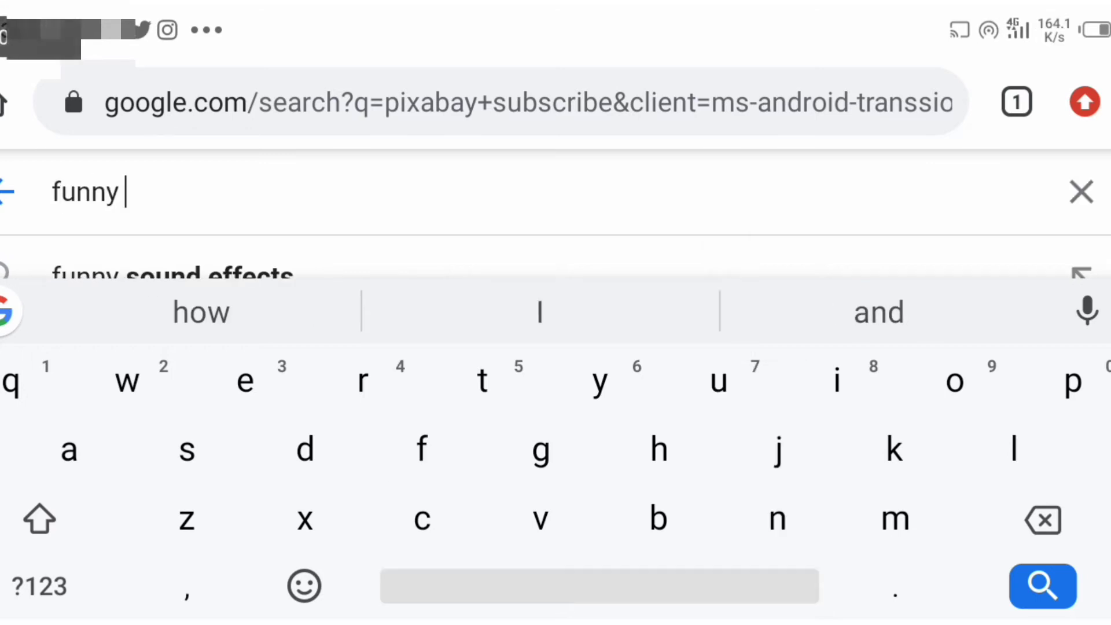
pyautogui.write('videos')
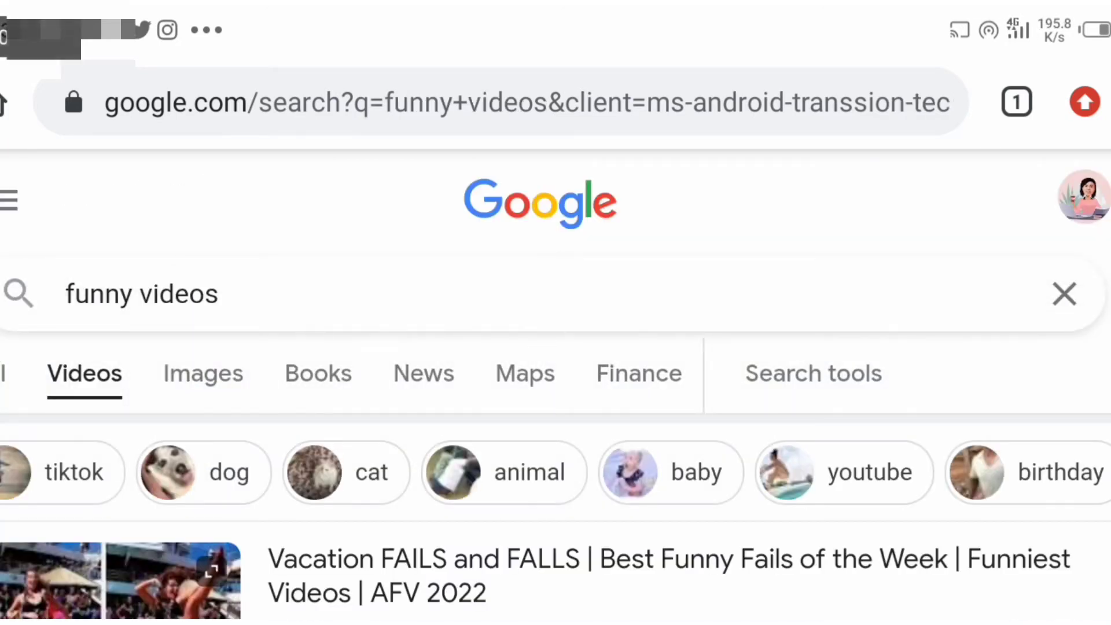
pyautogui.scroll(-3)
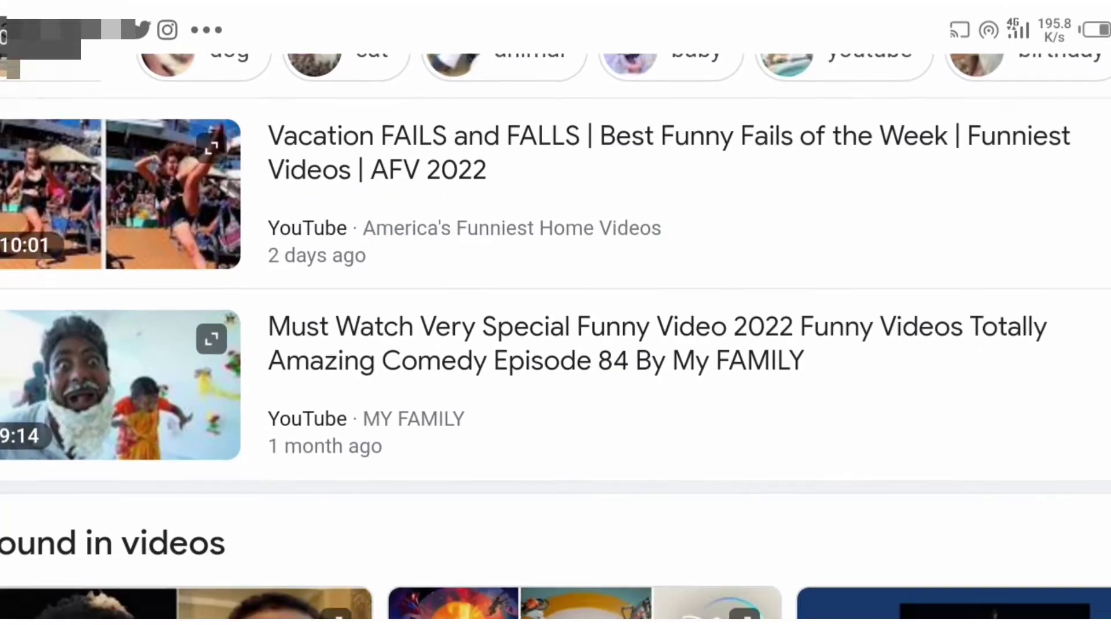
pyautogui.scroll(-3)
pyautogui.write('sponge')
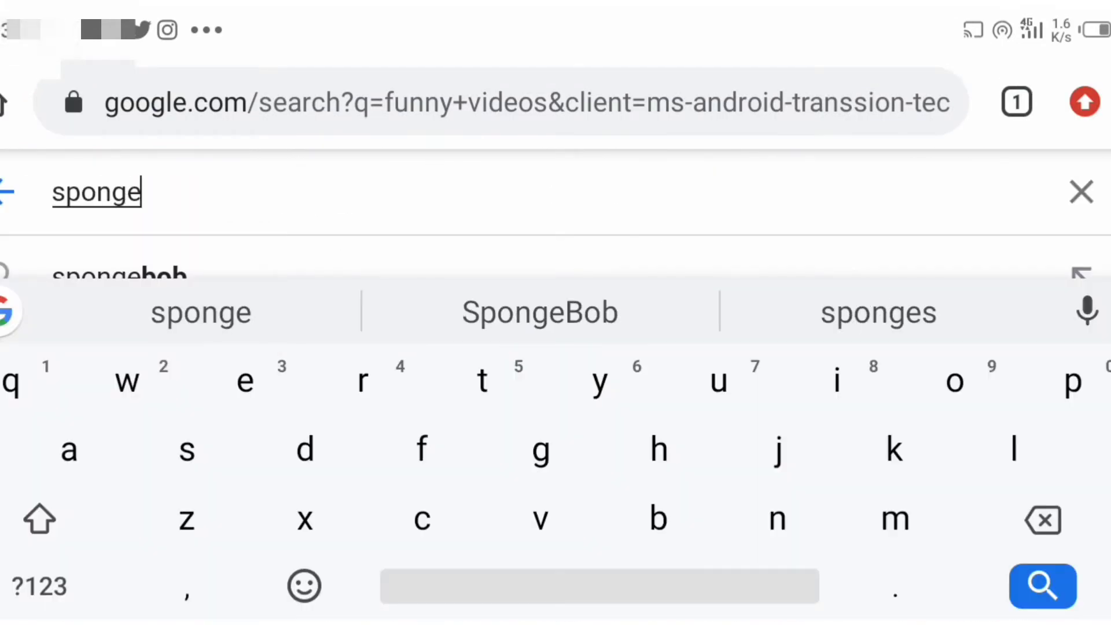
# Search for SpongeBob from the suggestions and browse its video results
pyautogui.click(539, 311)
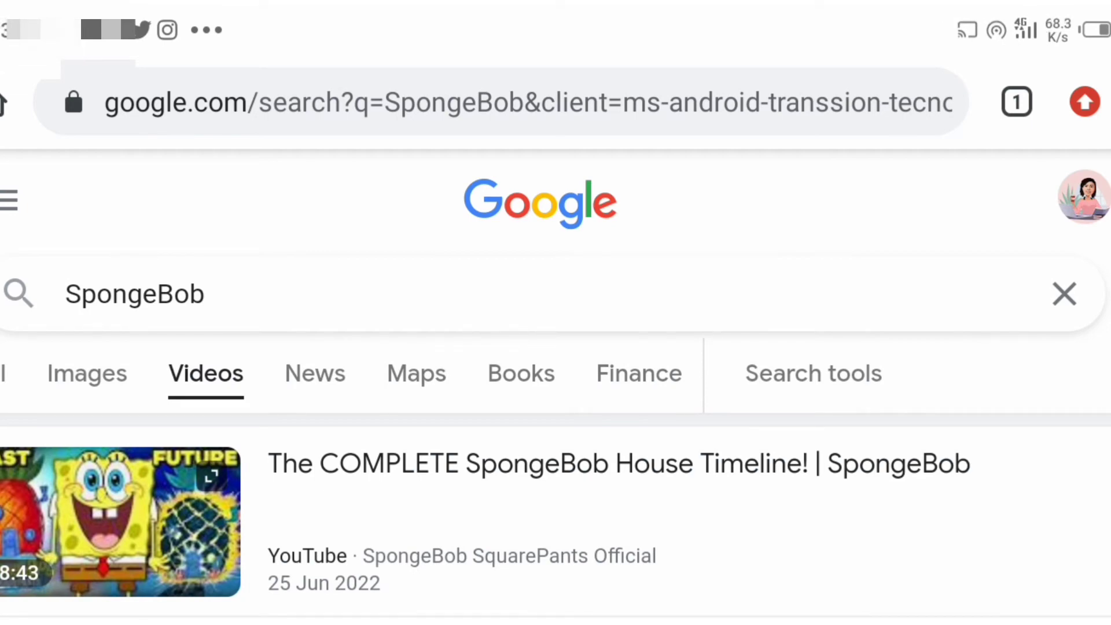
pyautogui.scroll(-3)
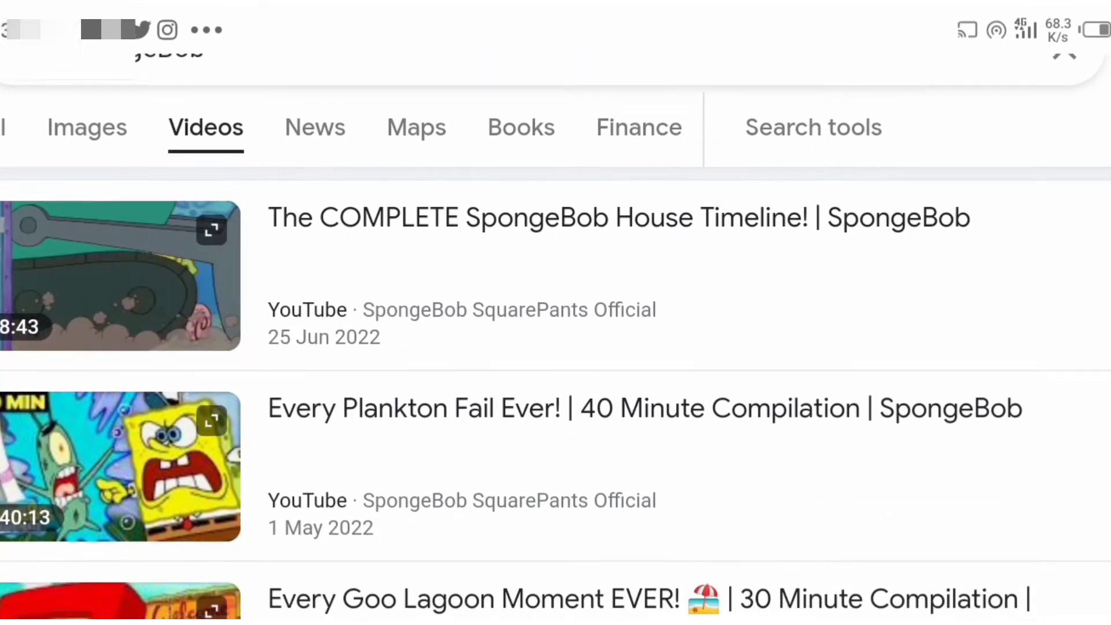
pyautogui.scroll(-3)
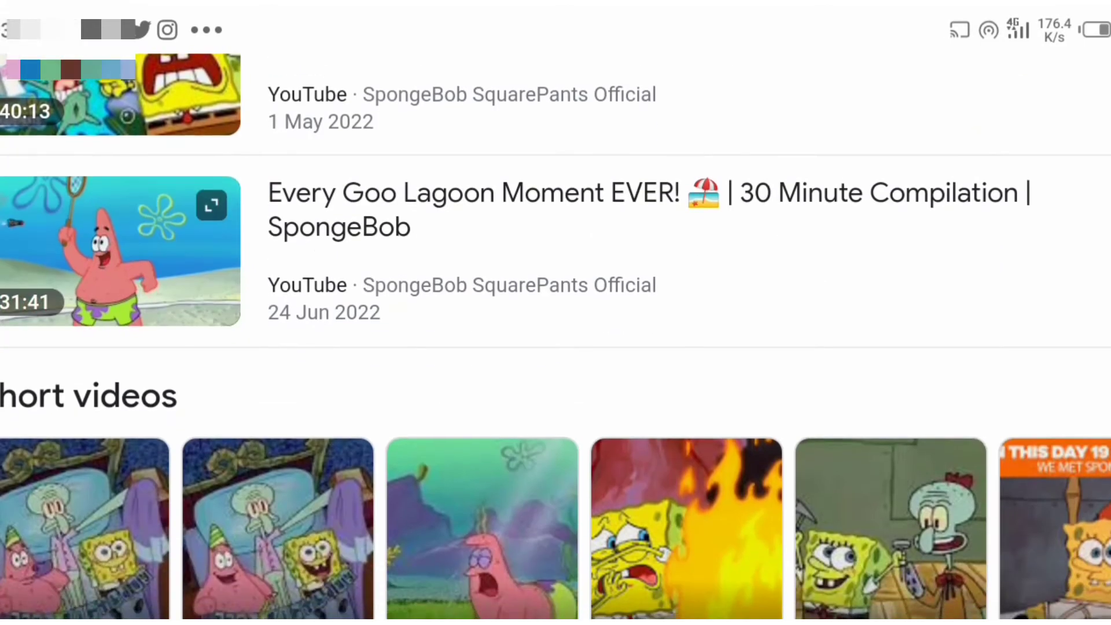
pyautogui.scroll(-3)
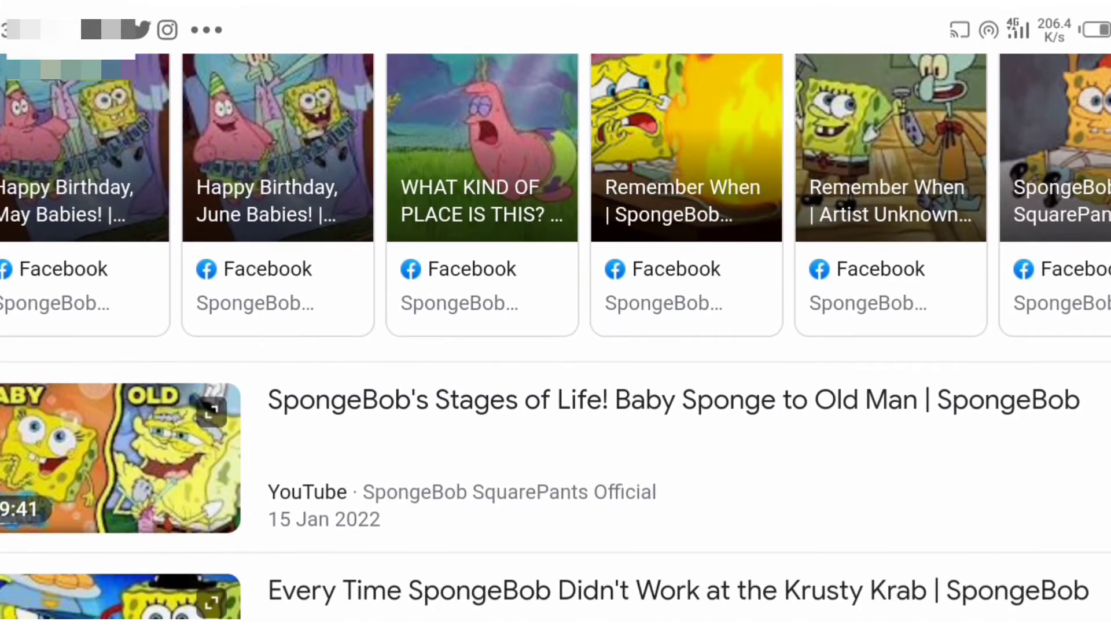
pyautogui.scroll(-3)
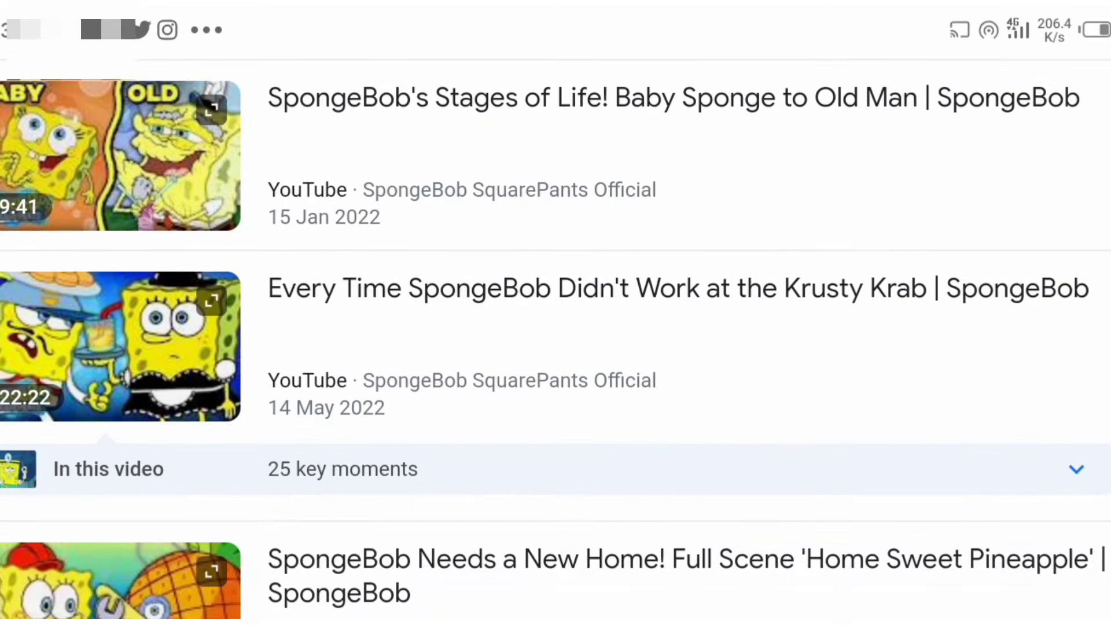
pyautogui.scroll(-3)
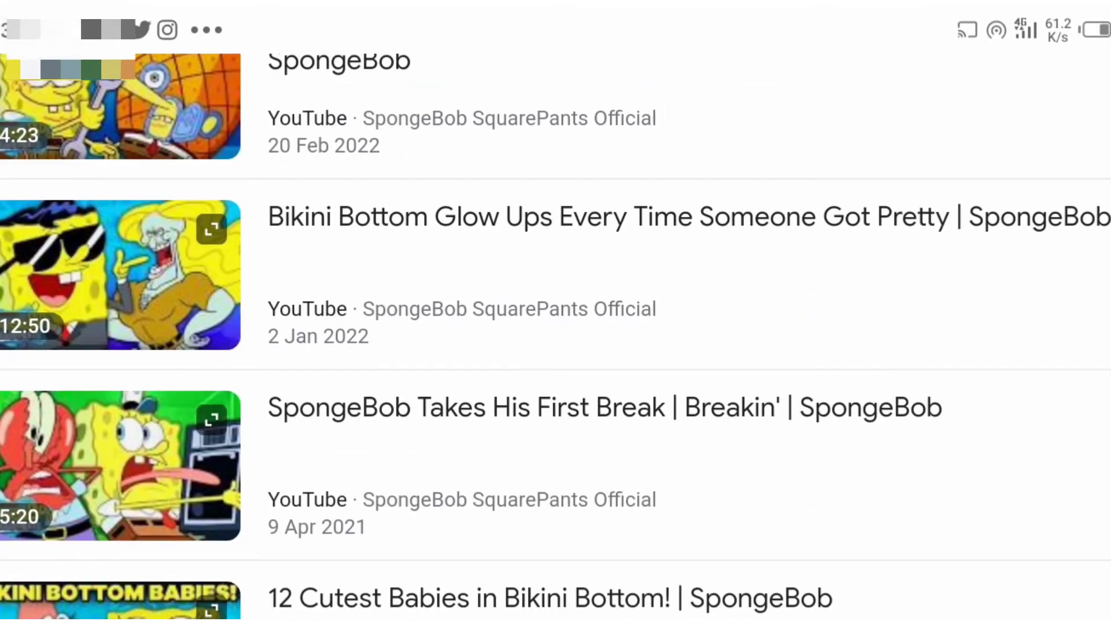
pyautogui.scroll(-3)
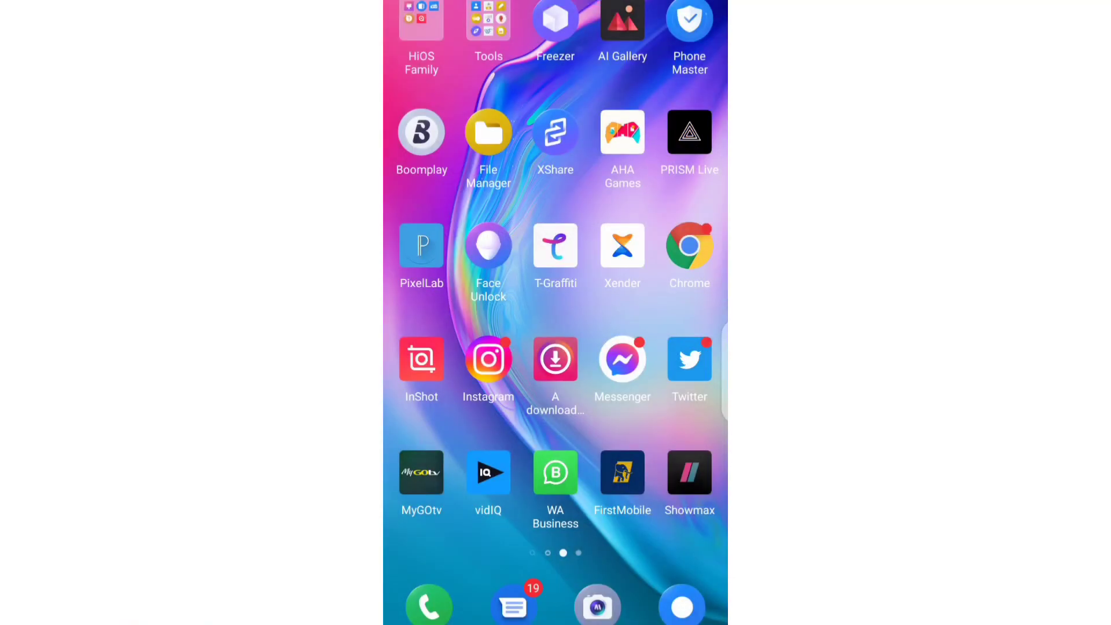
# Launch InShot and import the 5:19 laughing-woman clip into a new project
pyautogui.click(422, 359)
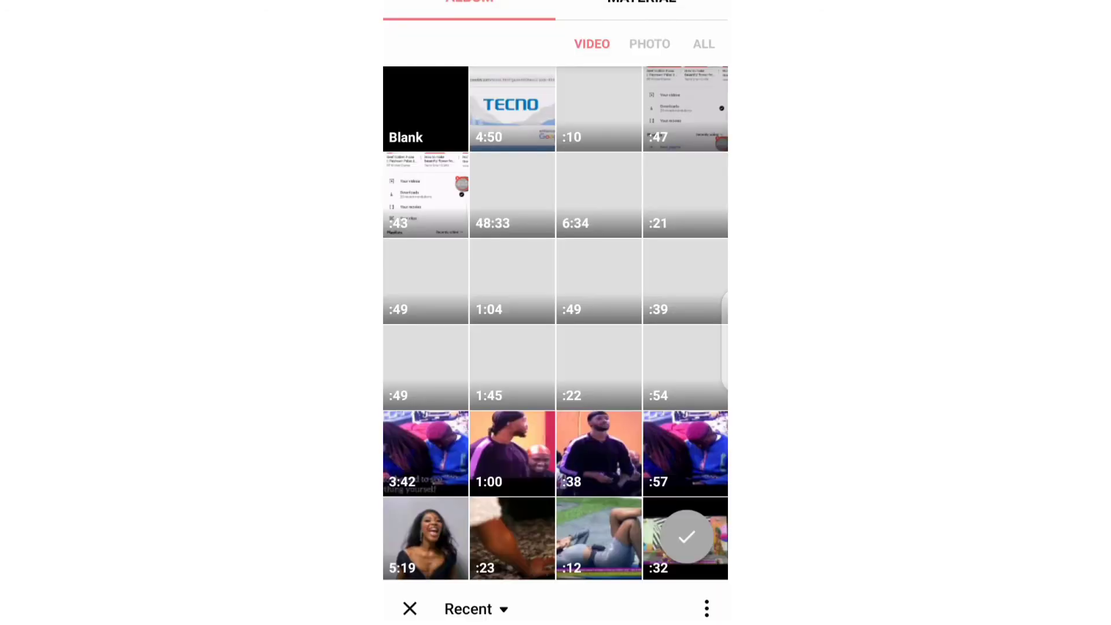
pyautogui.scroll(-3)
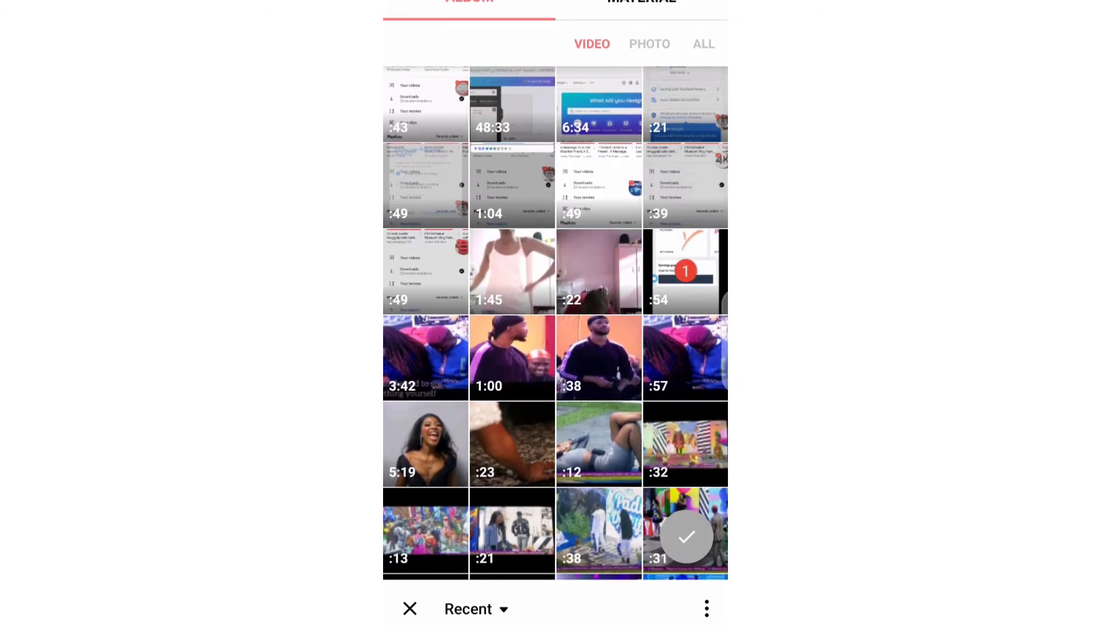
pyautogui.click(425, 444)
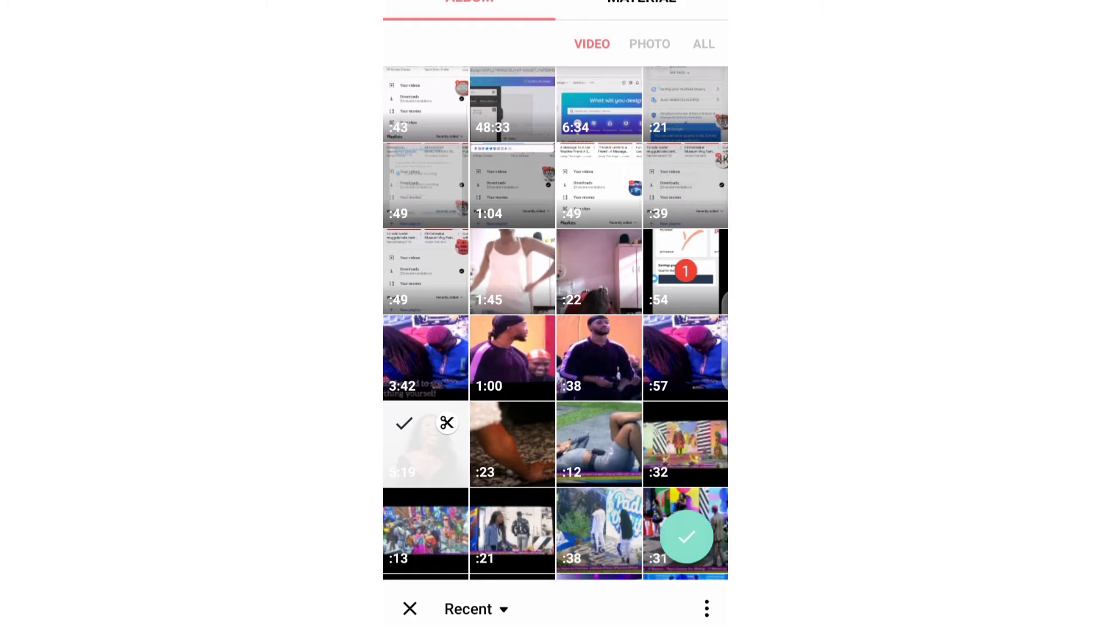
pyautogui.click(685, 537)
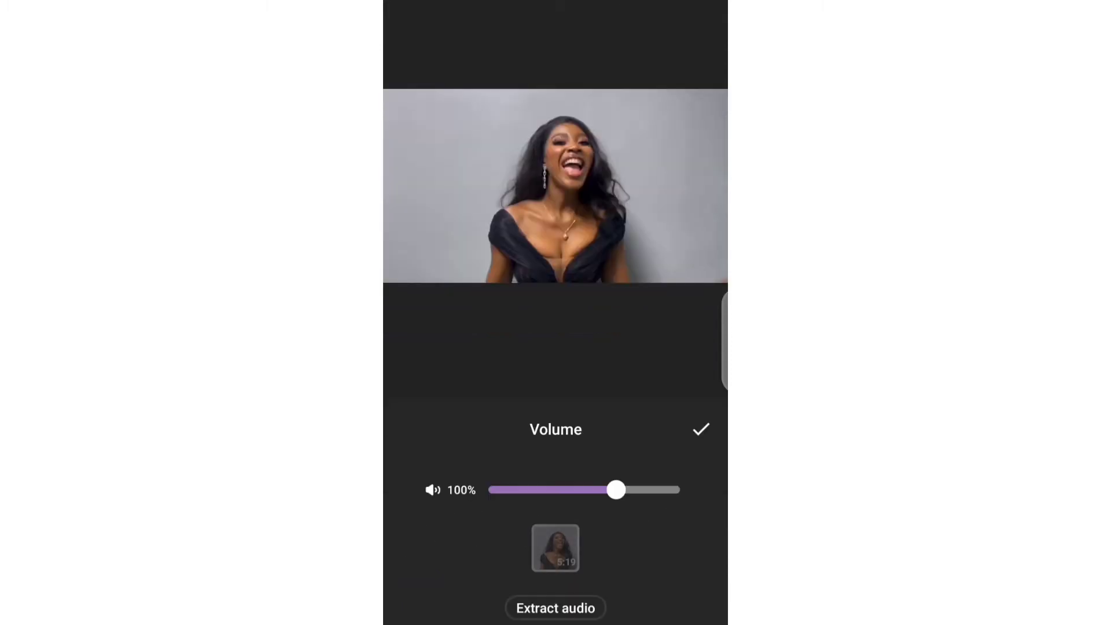
# Lower the main clip's volume to 6% and apply it
pyautogui.moveTo(615, 489); pyautogui.dragTo(496, 490)
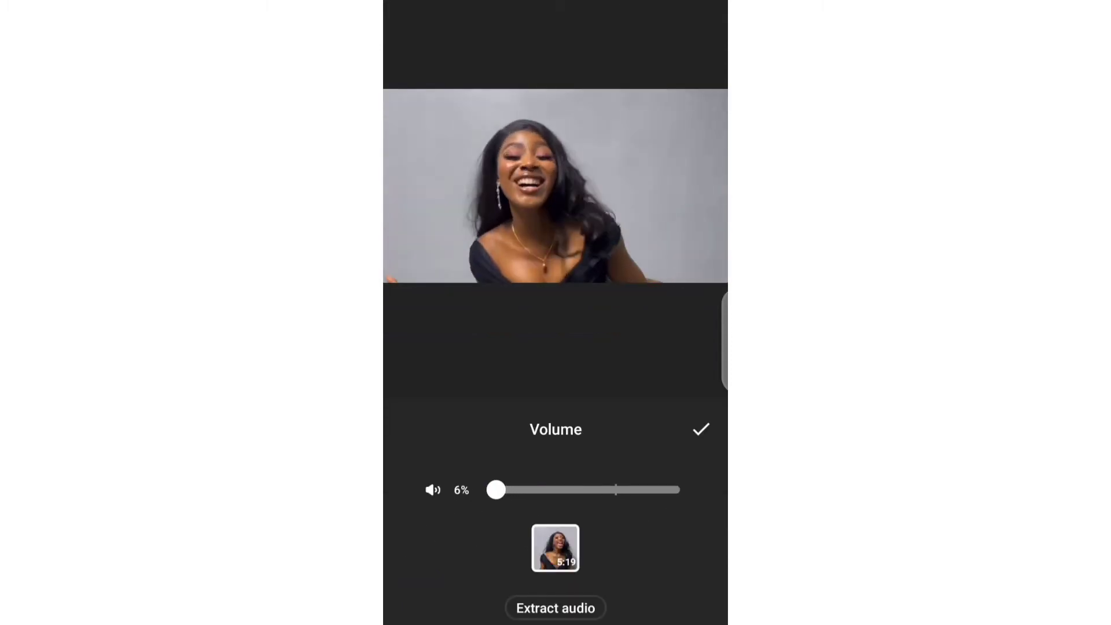
pyautogui.click(700, 430)
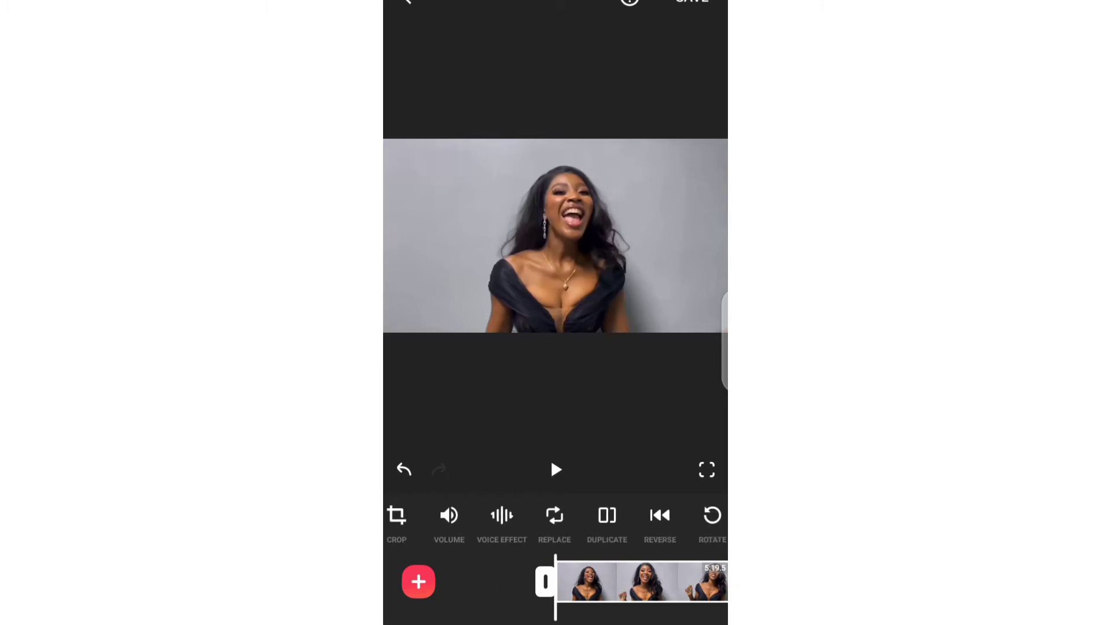
pyautogui.hscroll(-3)
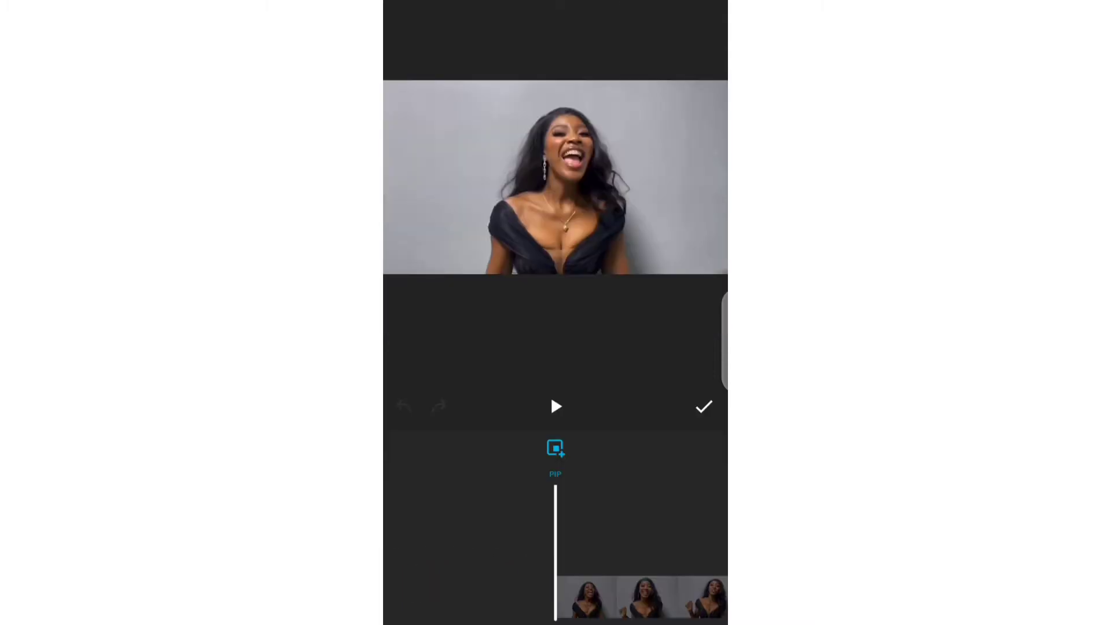
# Add the green-screen subscribe clip from the Download album as a PIP layer
pyautogui.click(555, 448)
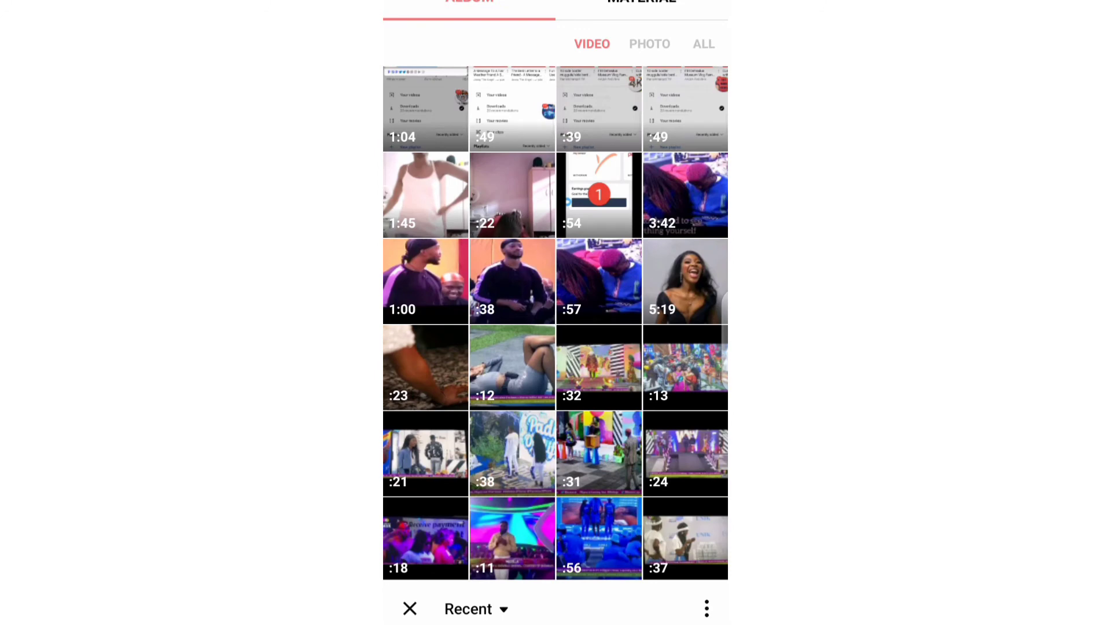
pyautogui.scroll(-3)
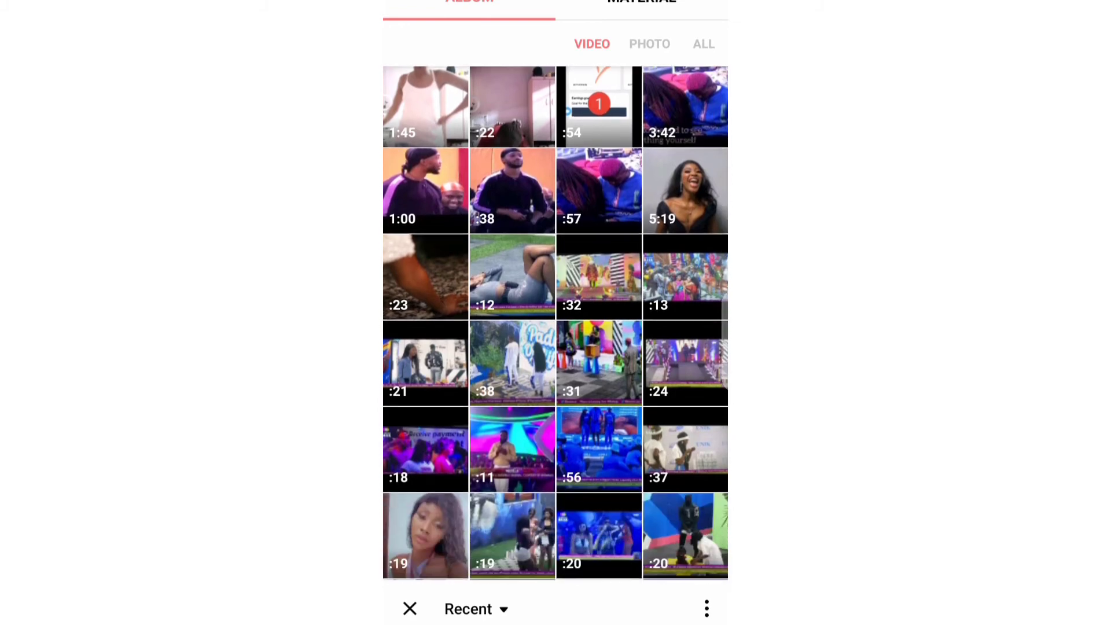
pyautogui.click(468, 608)
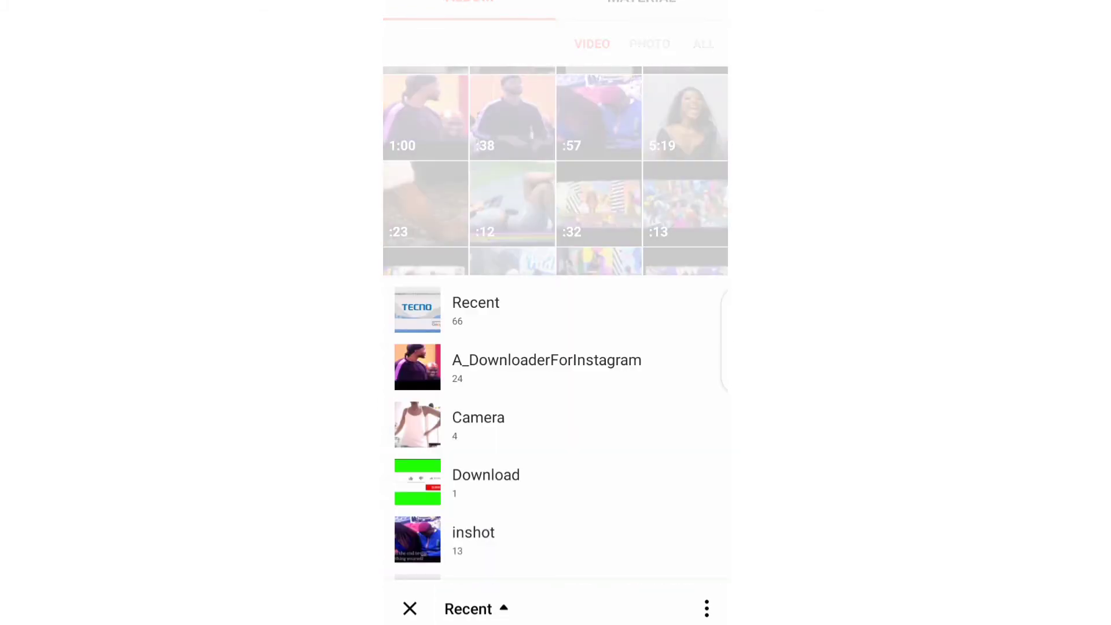
pyautogui.click(485, 475)
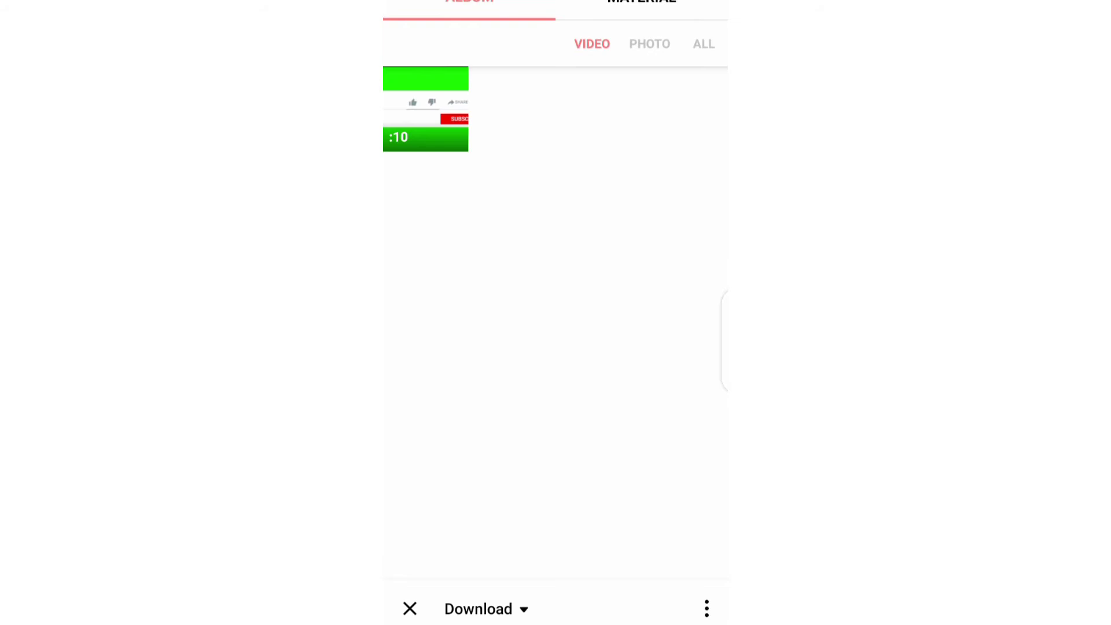
pyautogui.click(476, 609)
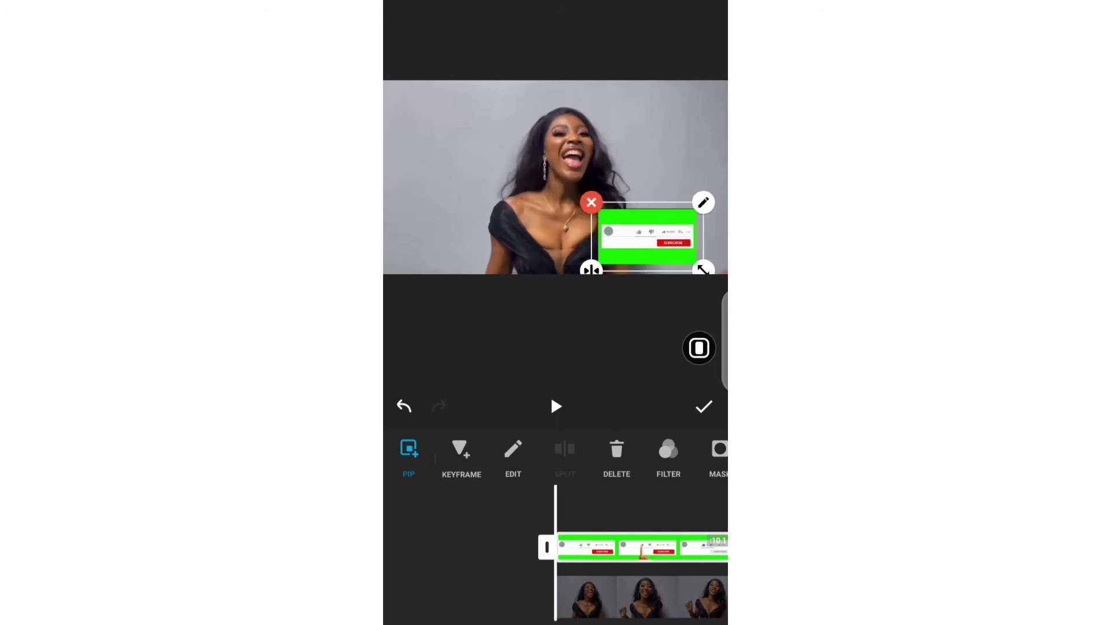
# Select the overlay and bring up its Chroma key panel
pyautogui.click(461, 448)
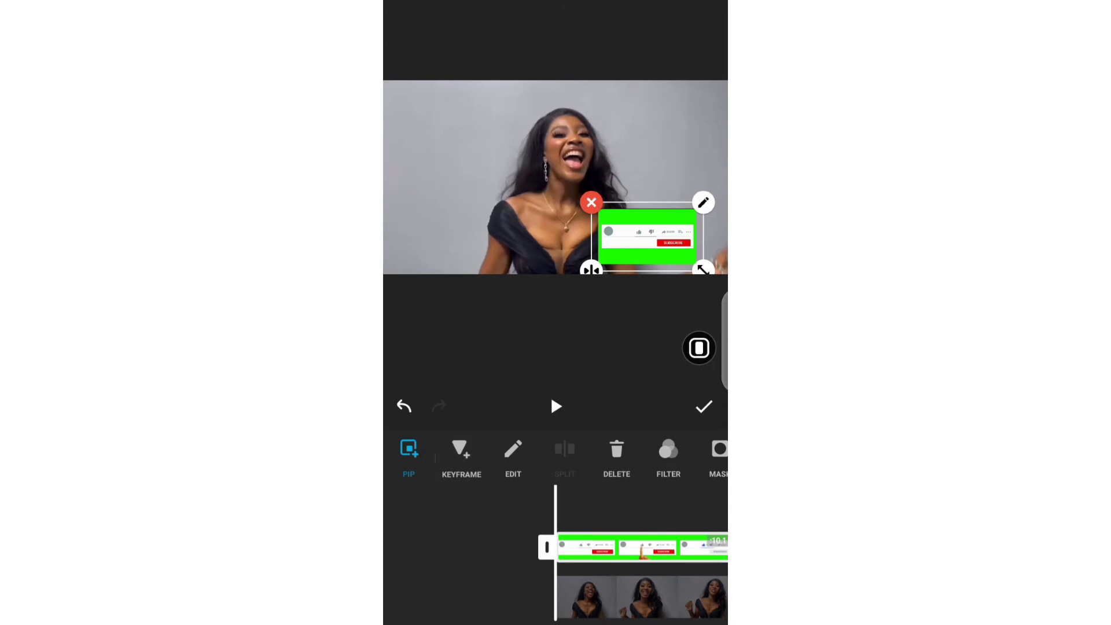
pyautogui.hscroll(-3)
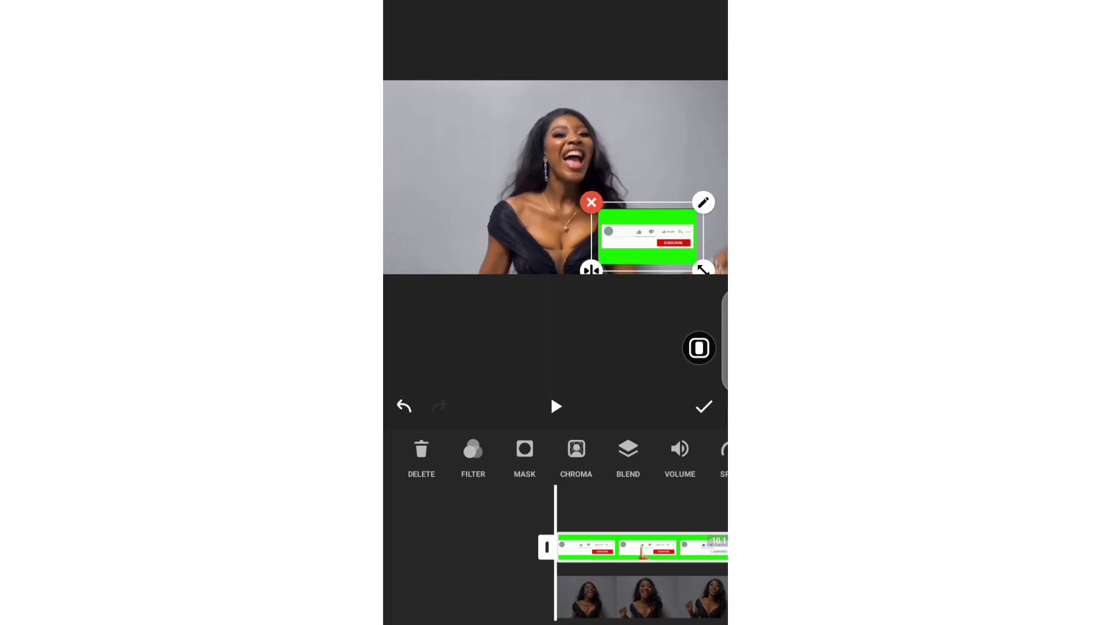
pyautogui.click(575, 448)
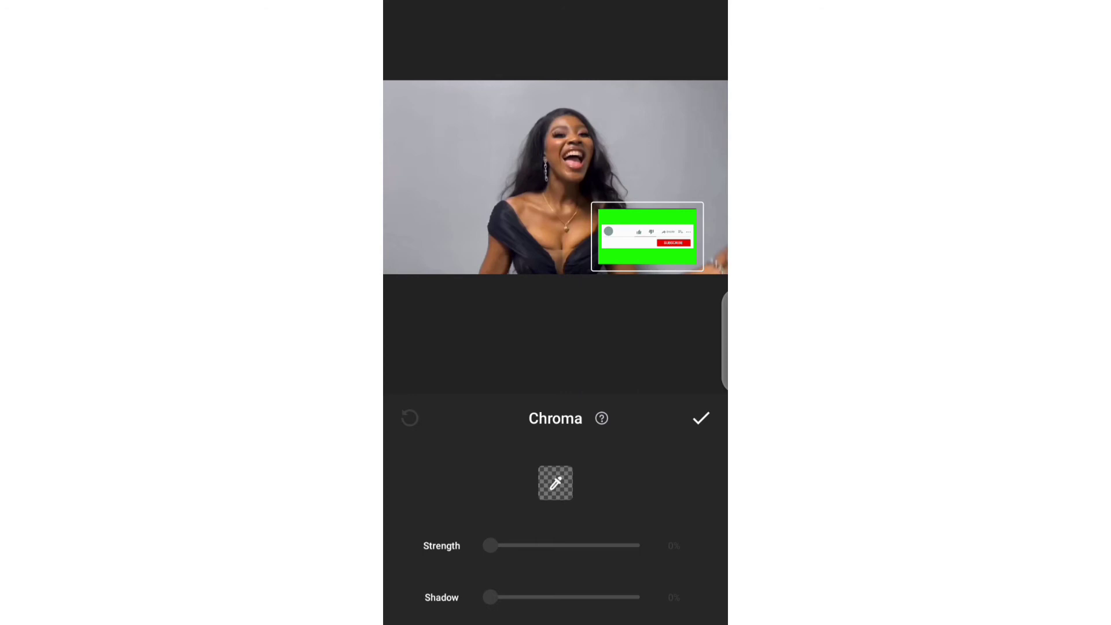
# Sample the green, settle strength at 61% and shadow at 41%, and apply the key
pyautogui.click(554, 483)
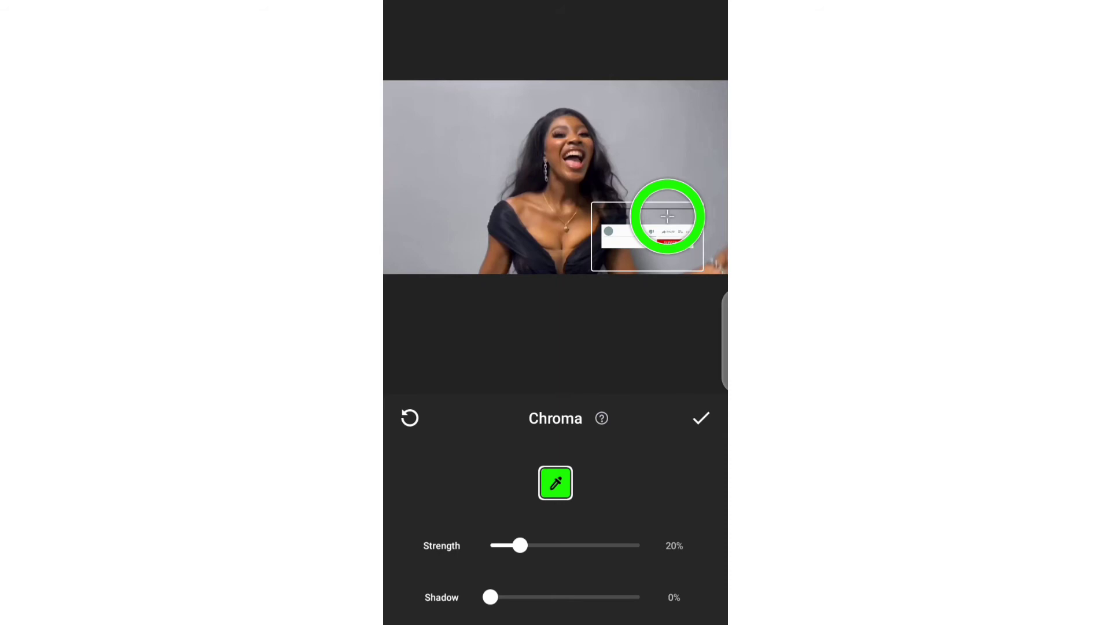
pyautogui.moveTo(516, 545); pyautogui.dragTo(640, 545)
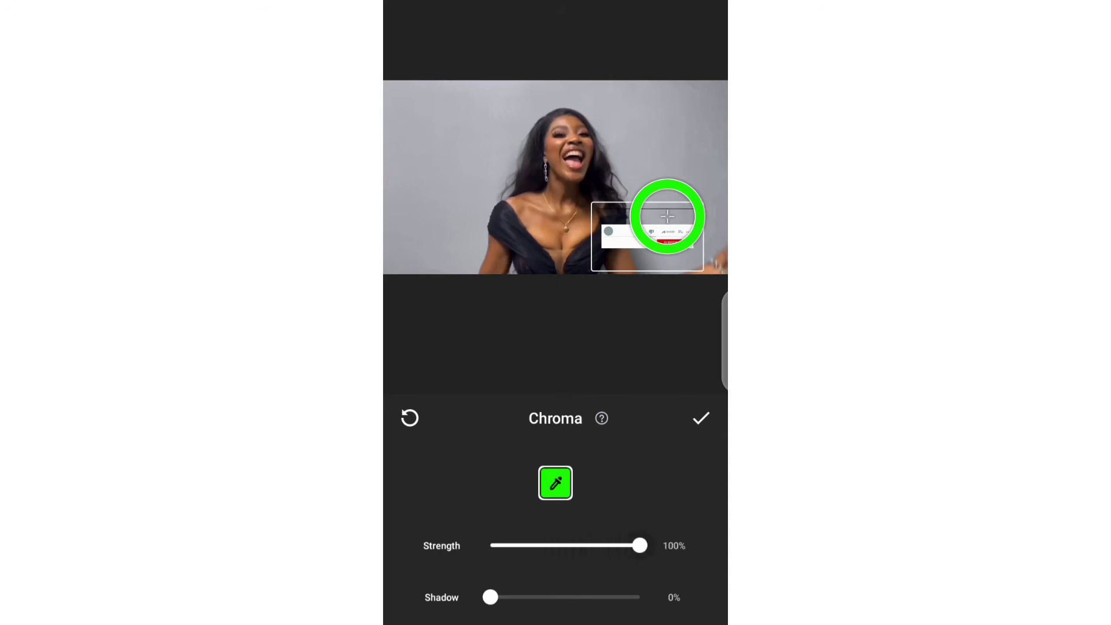
pyautogui.moveTo(638, 545); pyautogui.dragTo(489, 545)
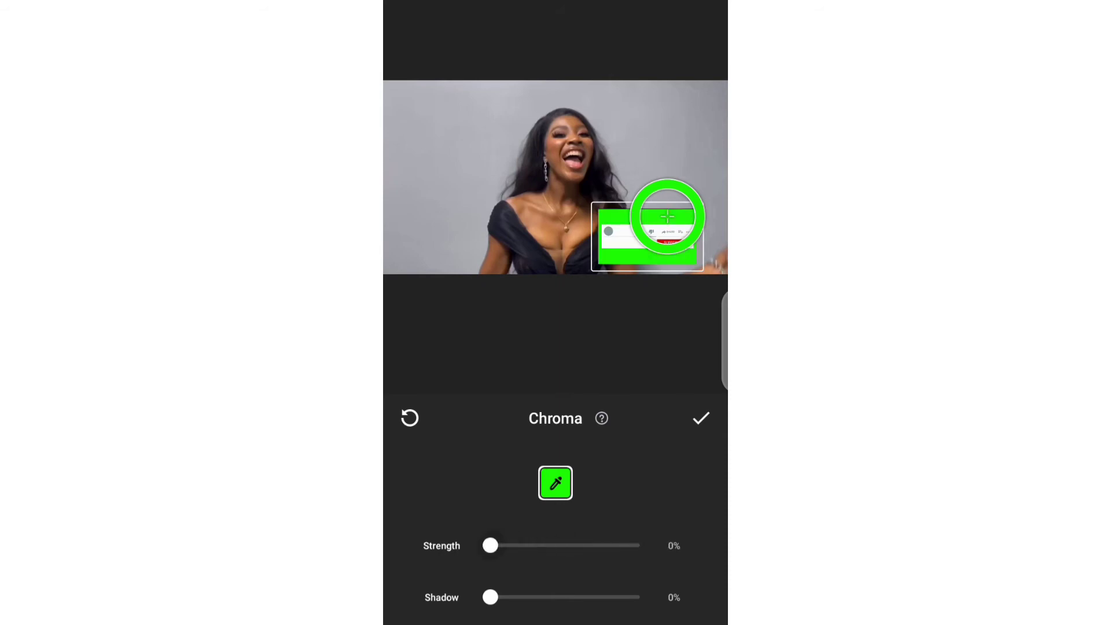
pyautogui.moveTo(490, 546); pyautogui.dragTo(639, 545)
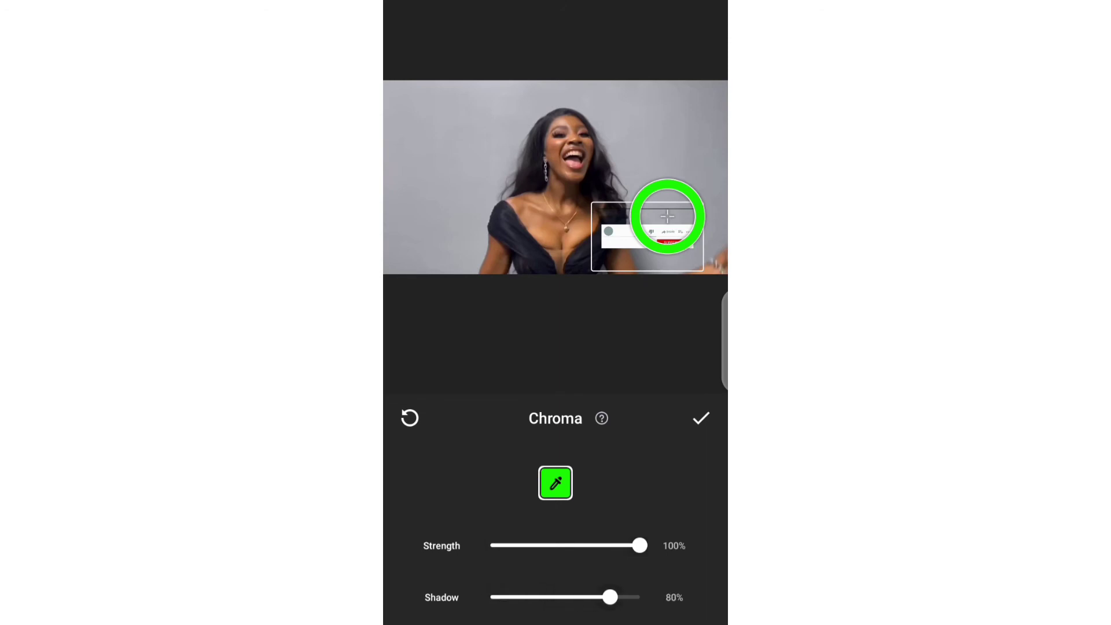
pyautogui.moveTo(610, 597); pyautogui.dragTo(493, 597)
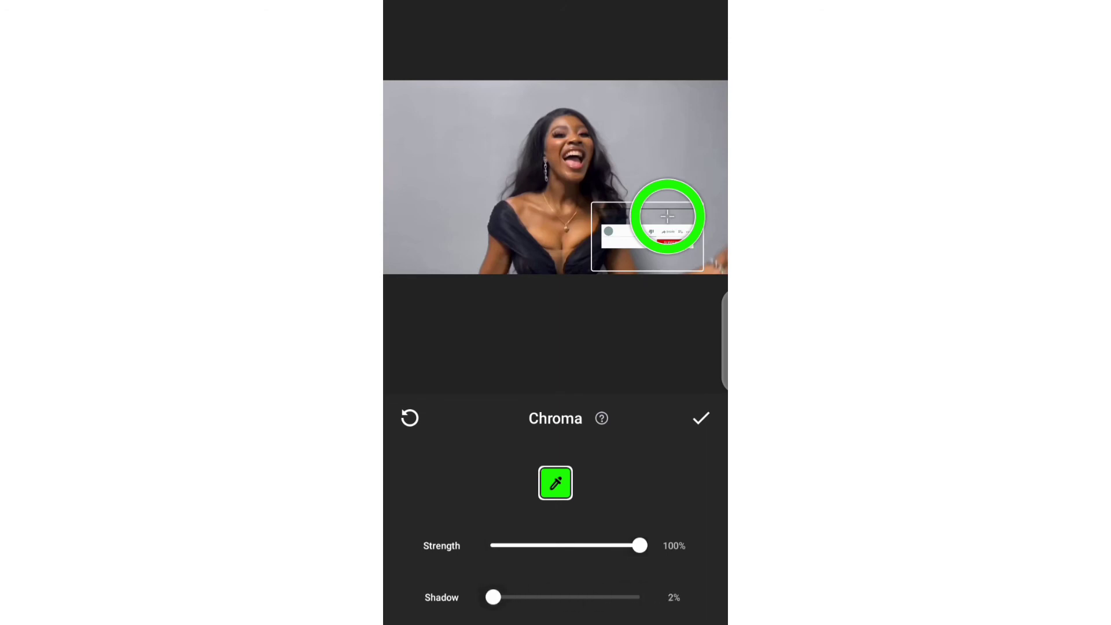
pyautogui.moveTo(492, 596); pyautogui.dragTo(549, 596)
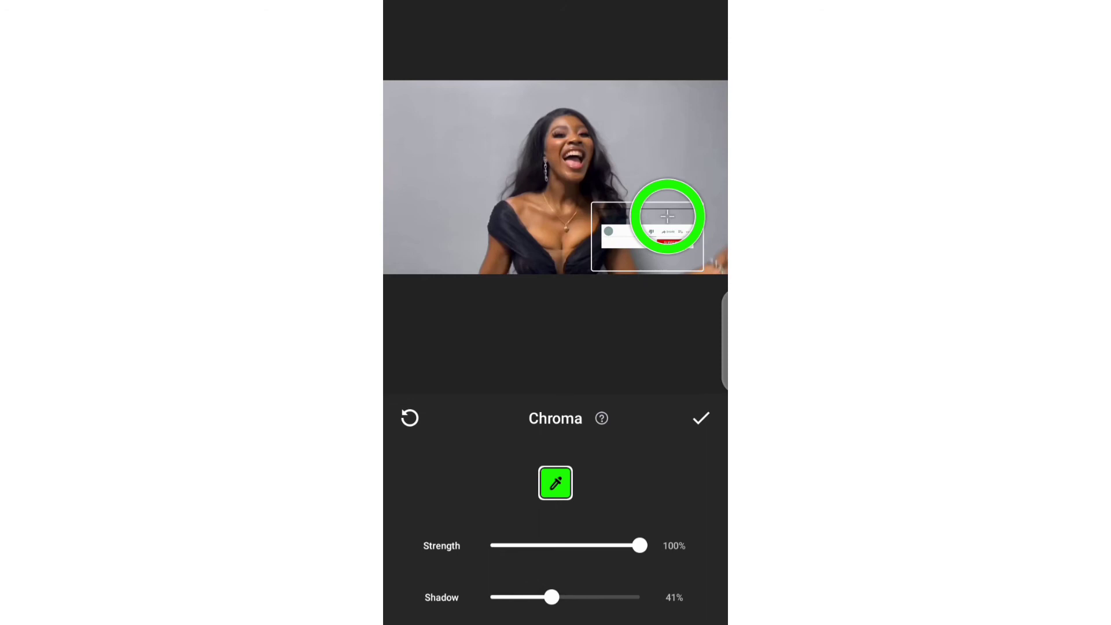
pyautogui.moveTo(638, 545); pyautogui.dragTo(592, 545)
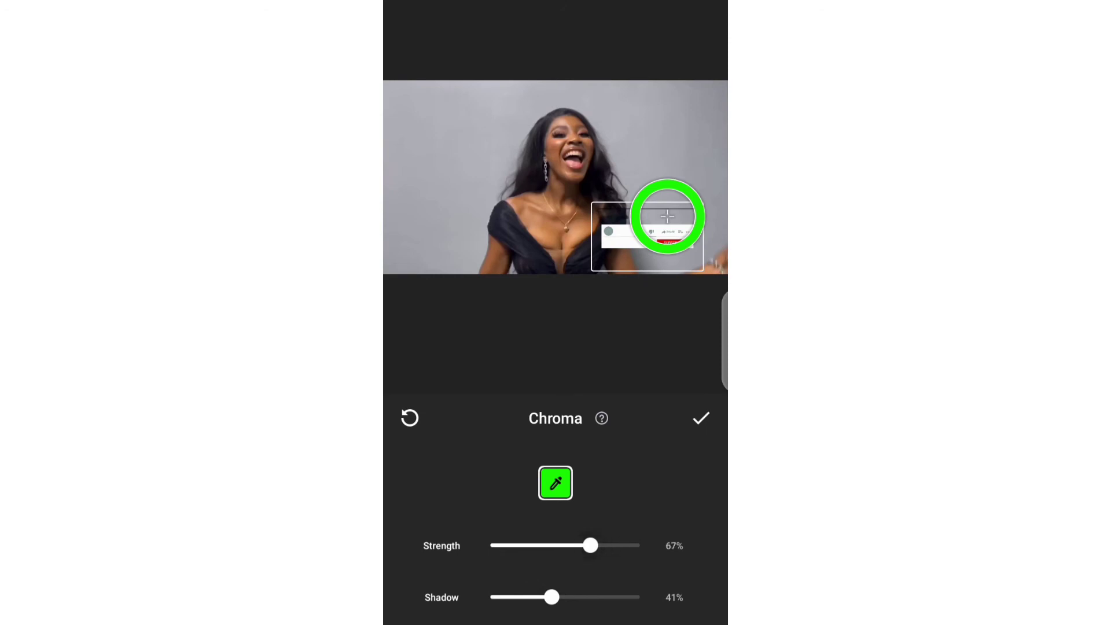
pyautogui.moveTo(592, 545); pyautogui.dragTo(581, 545)
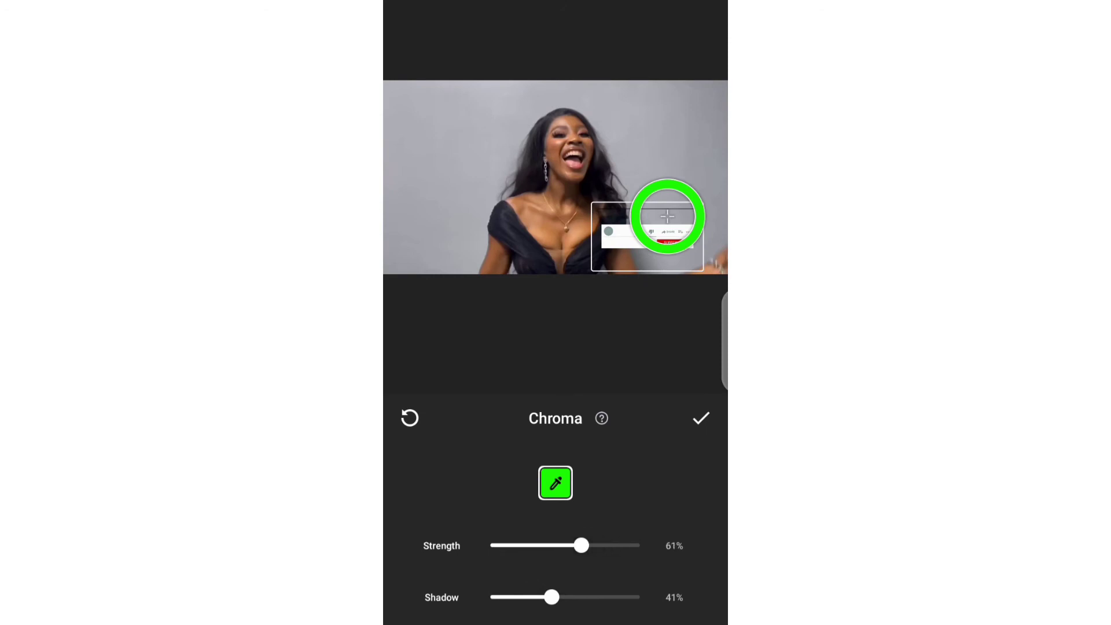
pyautogui.click(701, 419)
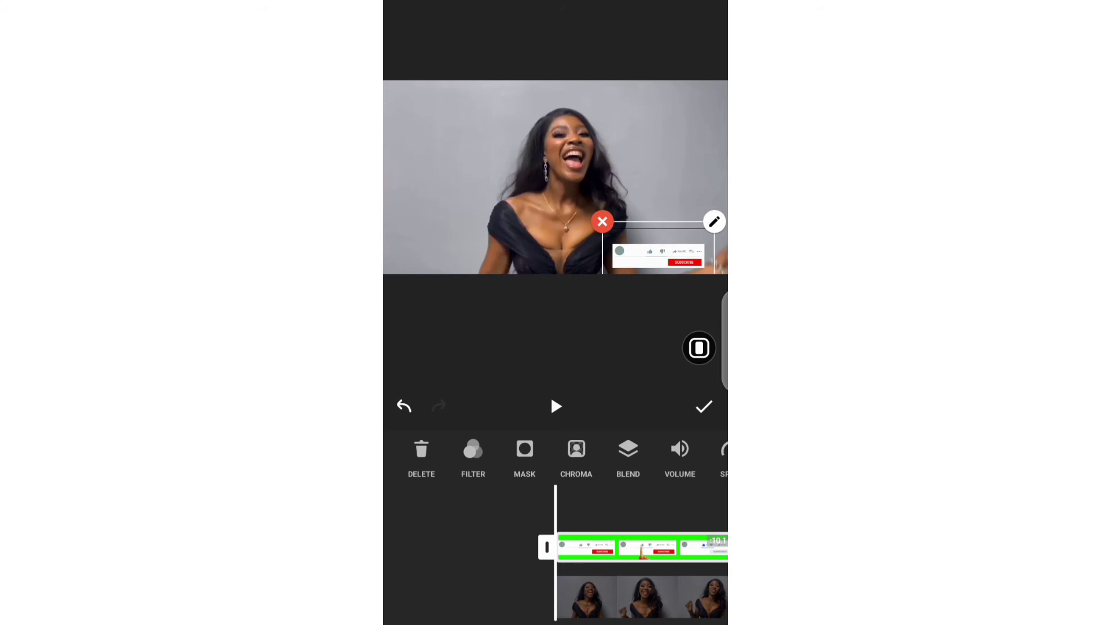
# Trim the subscribe overlay to a few seconds and play back the preview
pyautogui.click(555, 407)
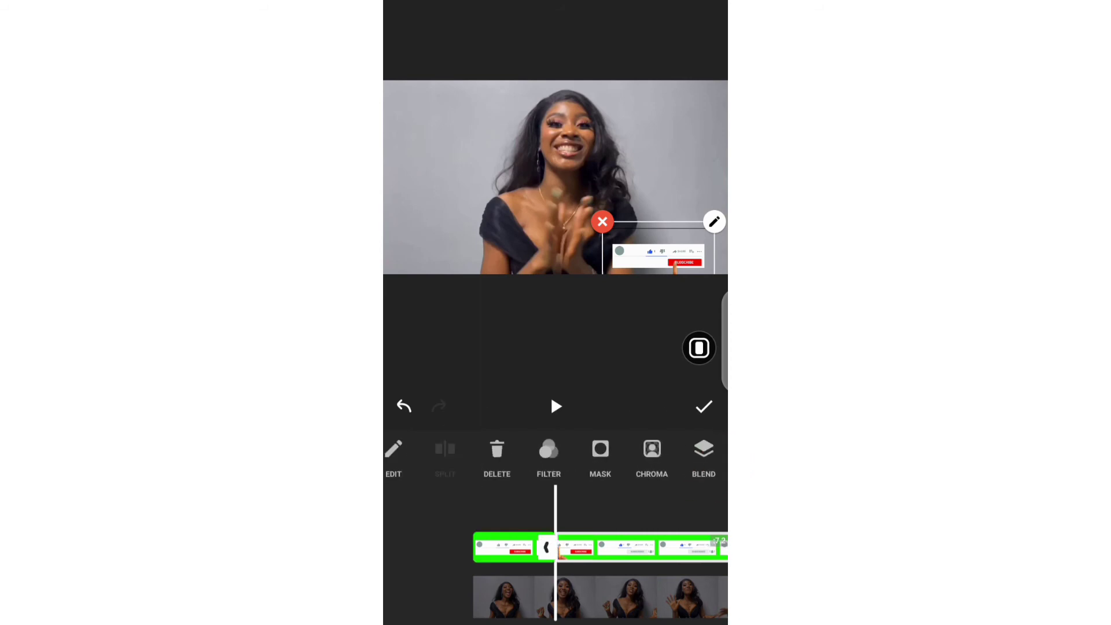
pyautogui.click(445, 451)
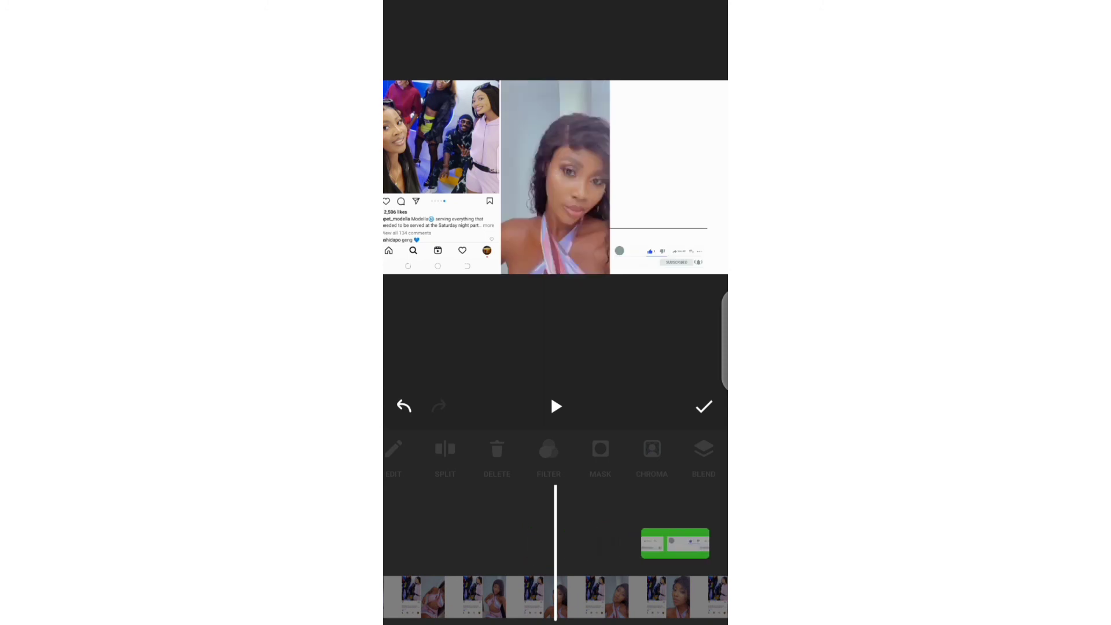
pyautogui.click(555, 407)
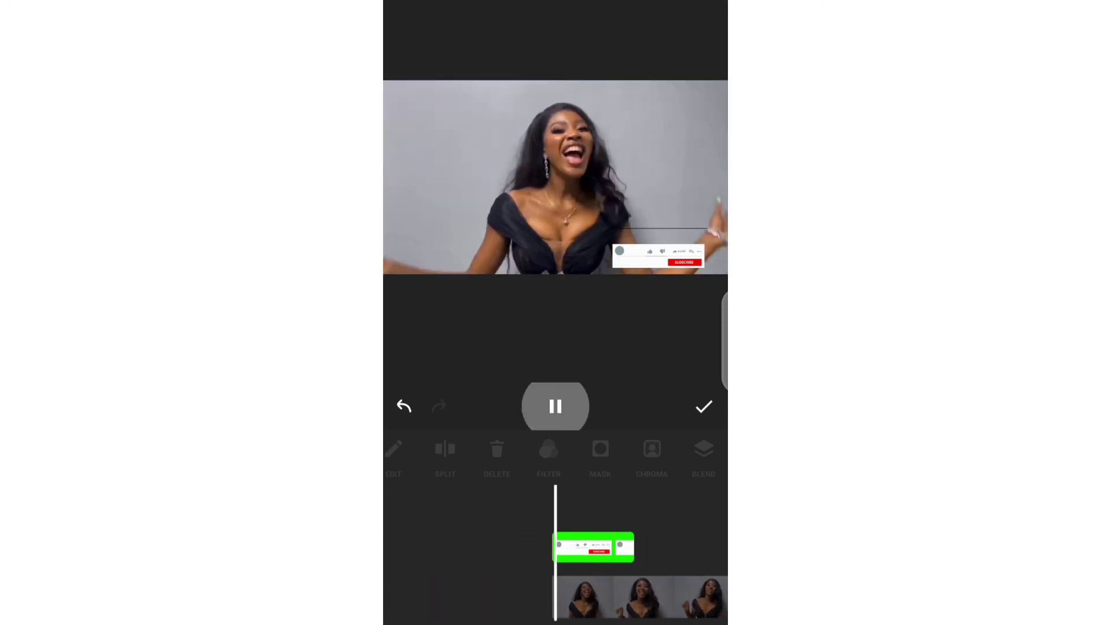